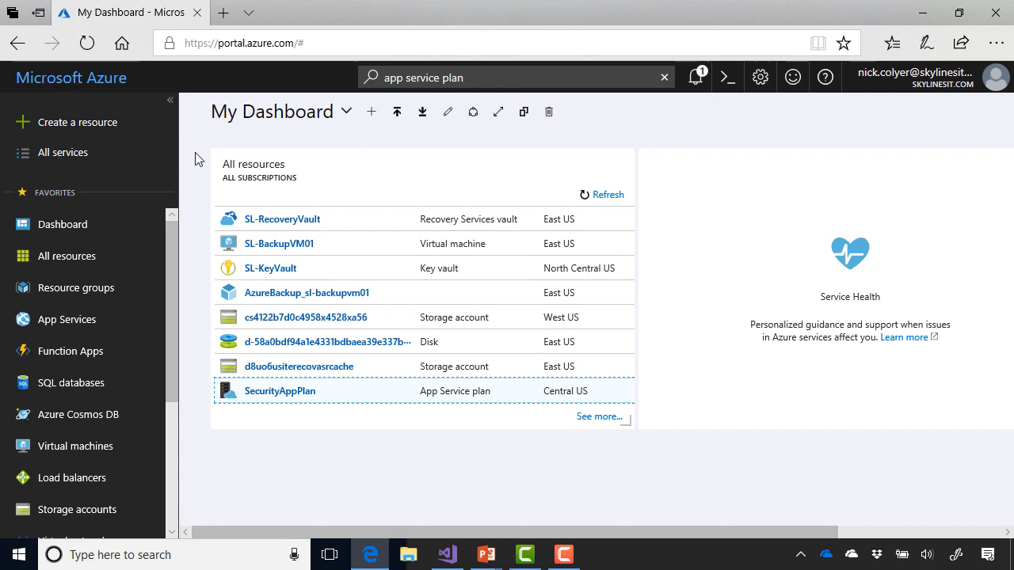
mouse_move(140, 127)
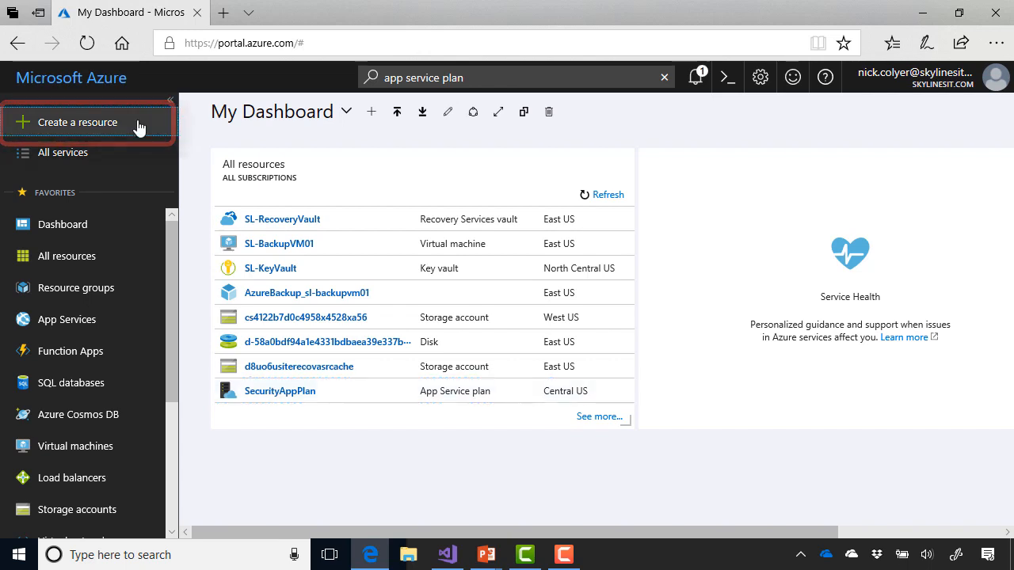
Step: Search the Marketplace for 'Web', choose Web App and begin its creation form
click(78, 122)
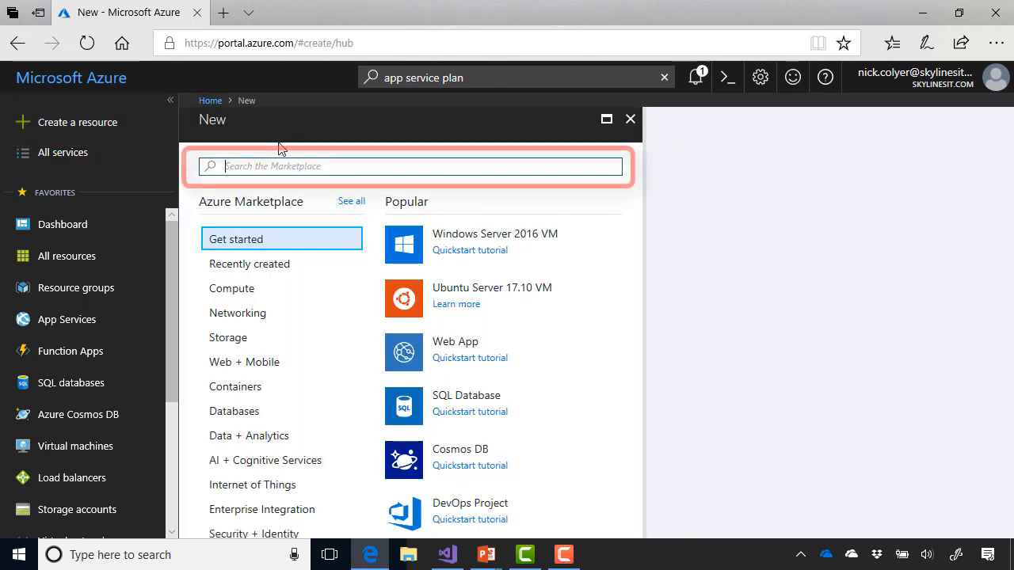
text(Web)
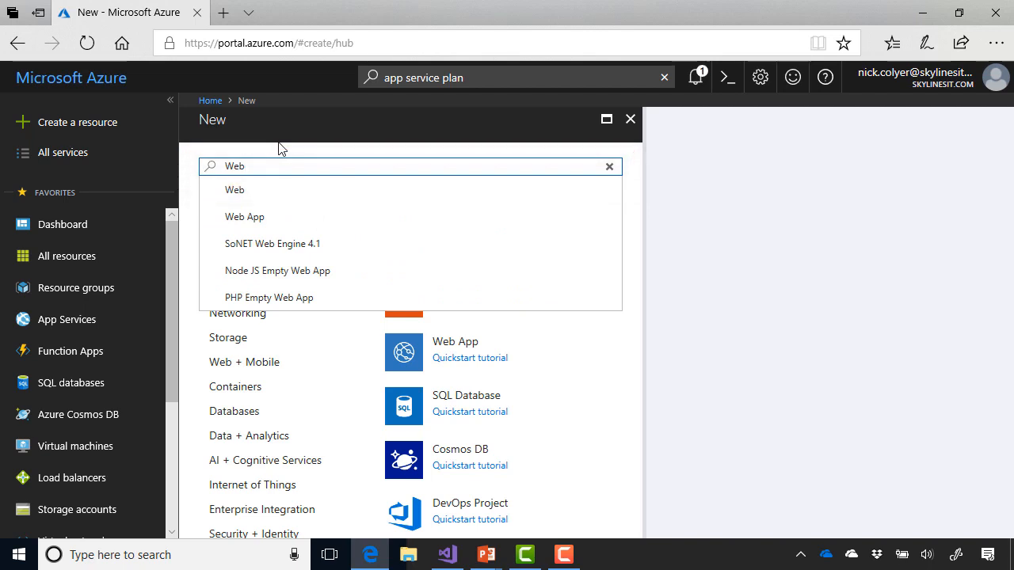
click(243, 215)
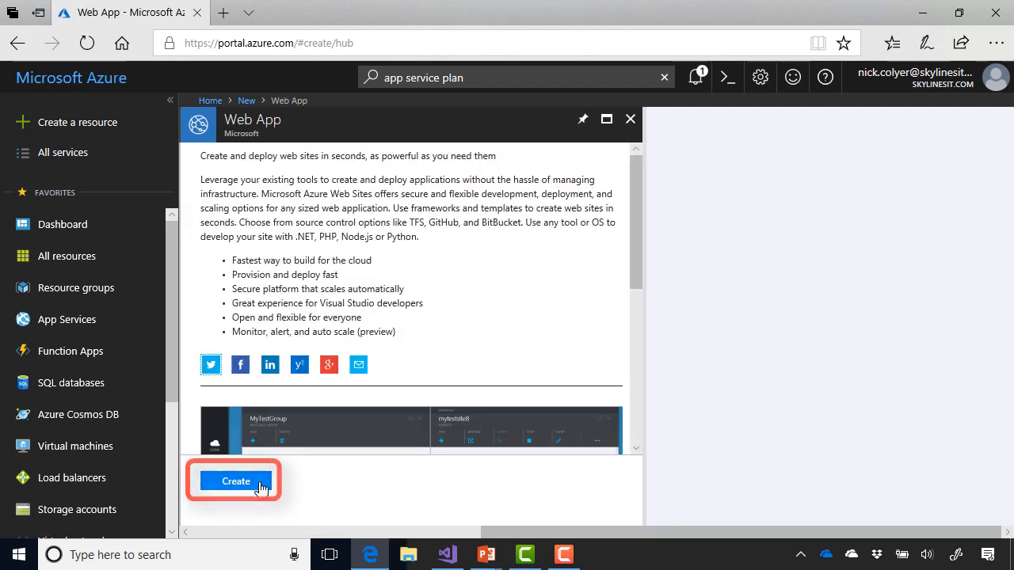
click(234, 481)
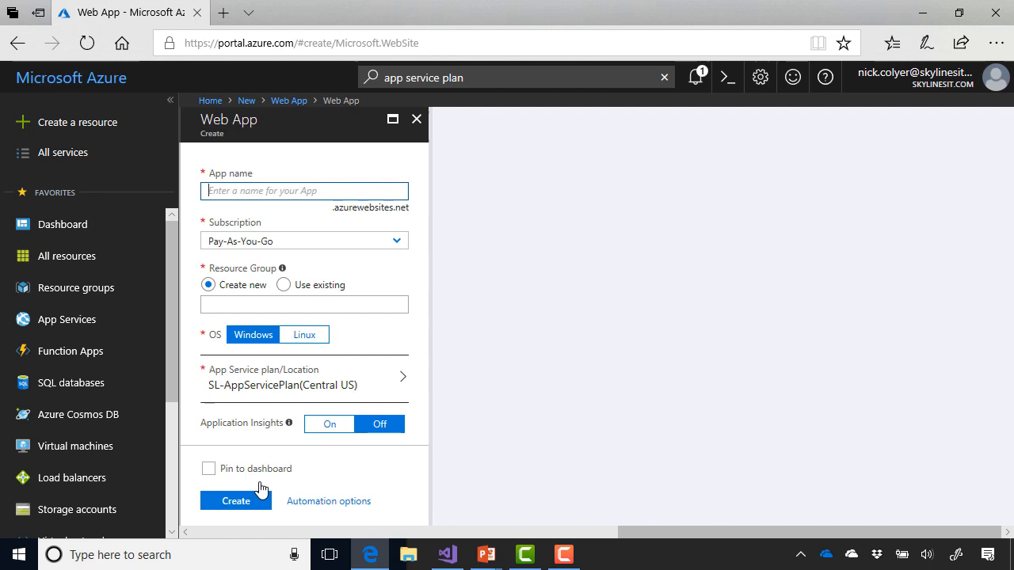
Step: Name the app skylinesportal and reuse the existing SL-AppServices resource group
text(s)
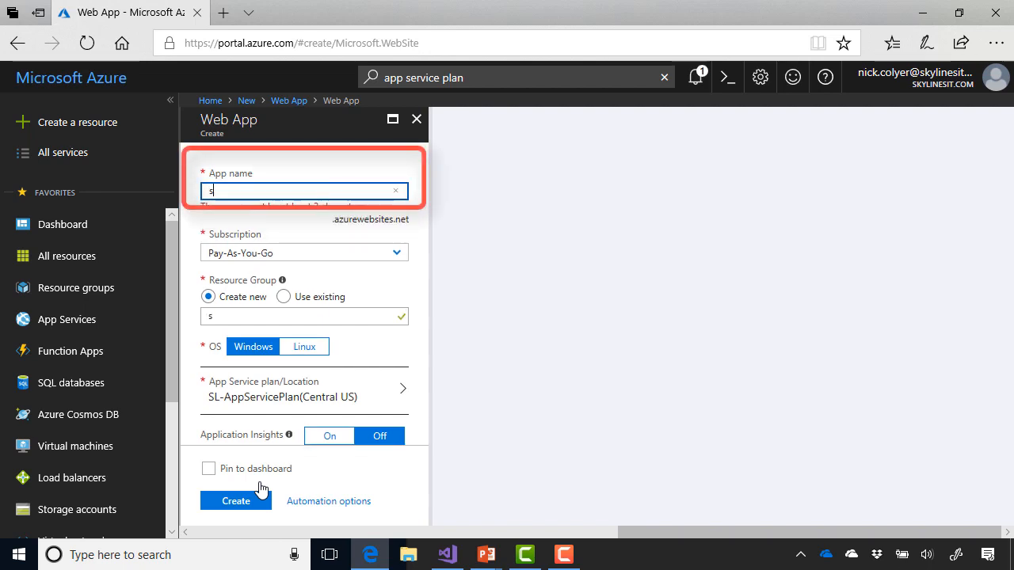
text(kylinesportal)
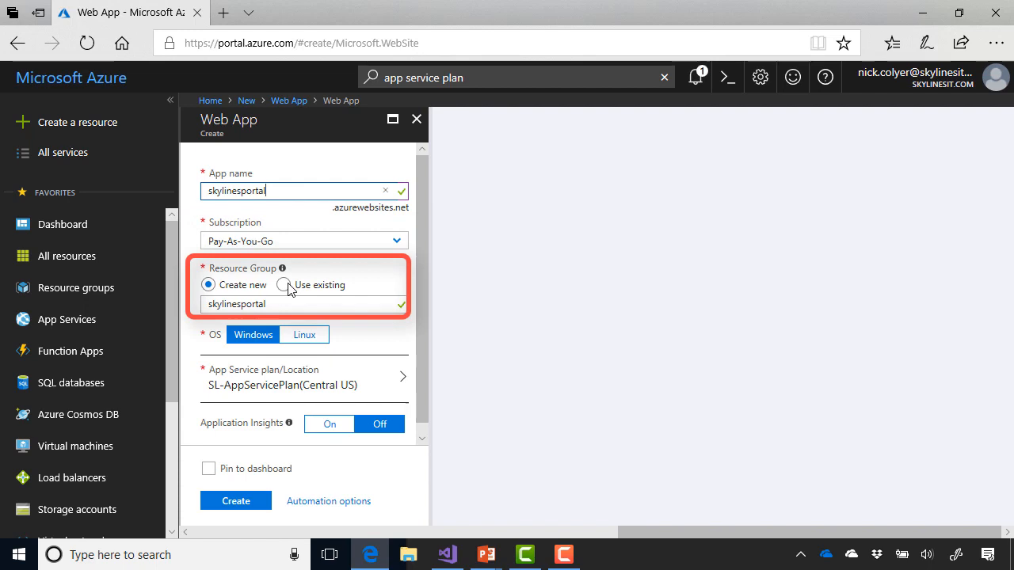
click(283, 285)
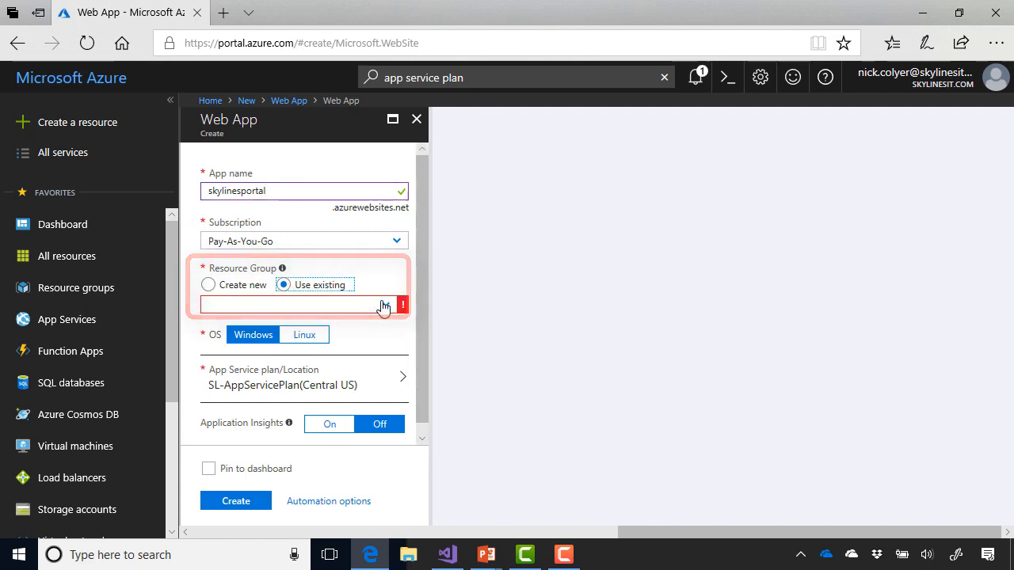
click(301, 304)
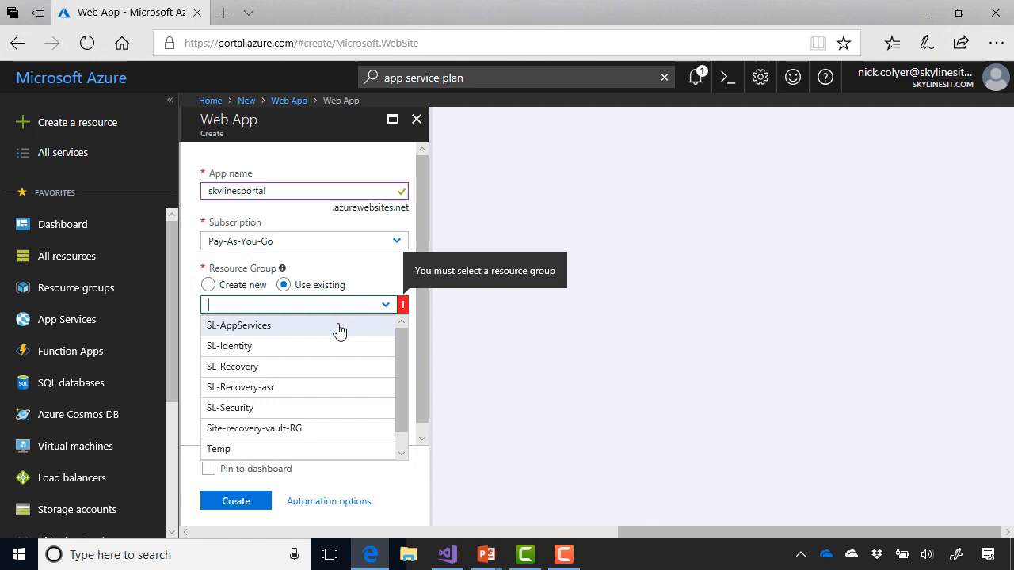
click(237, 324)
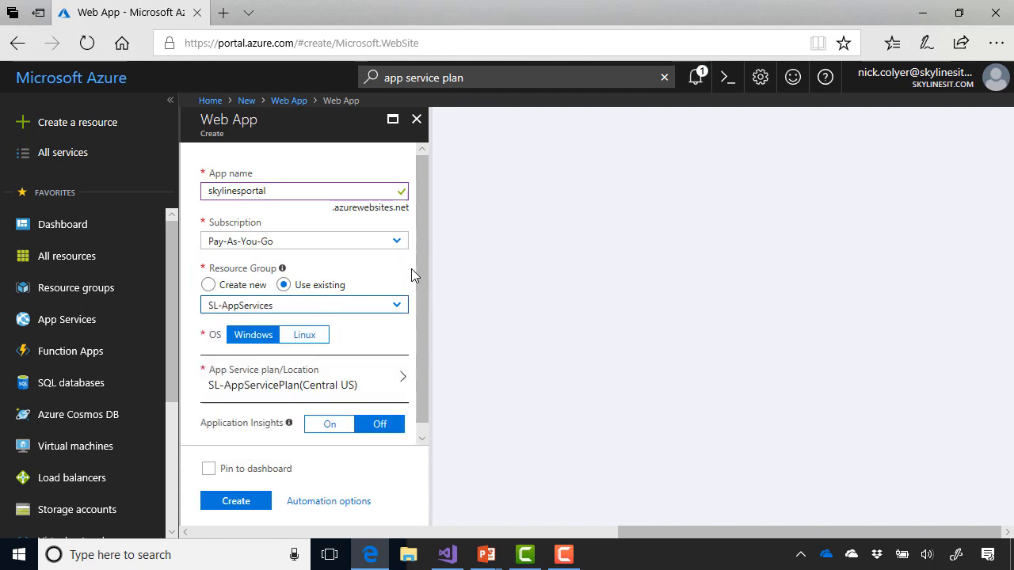
Step: Select the existing SL-AppServicePlan (S1) as the App Service plan
scroll(up, 3)
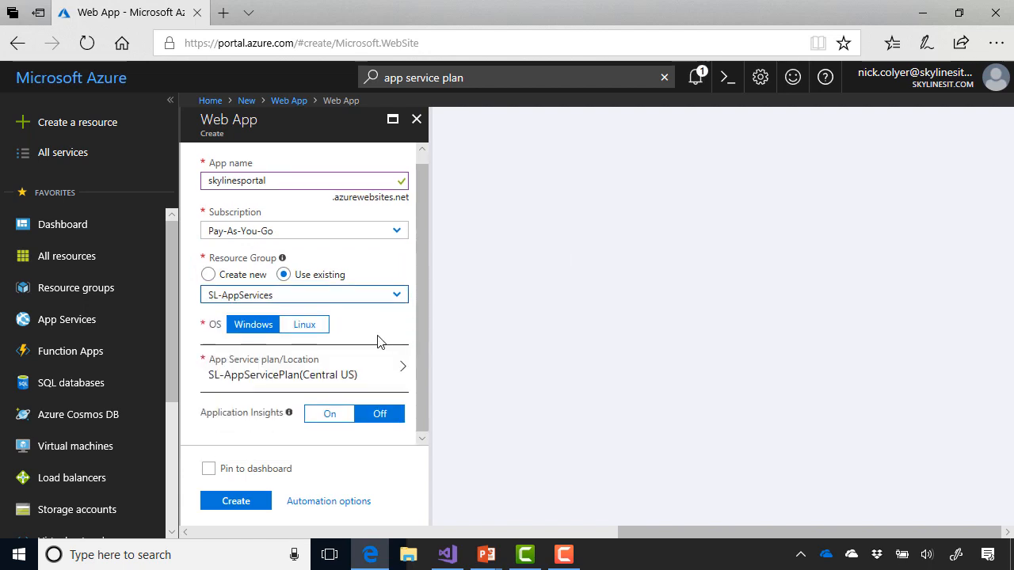
mouse_move(375, 335)
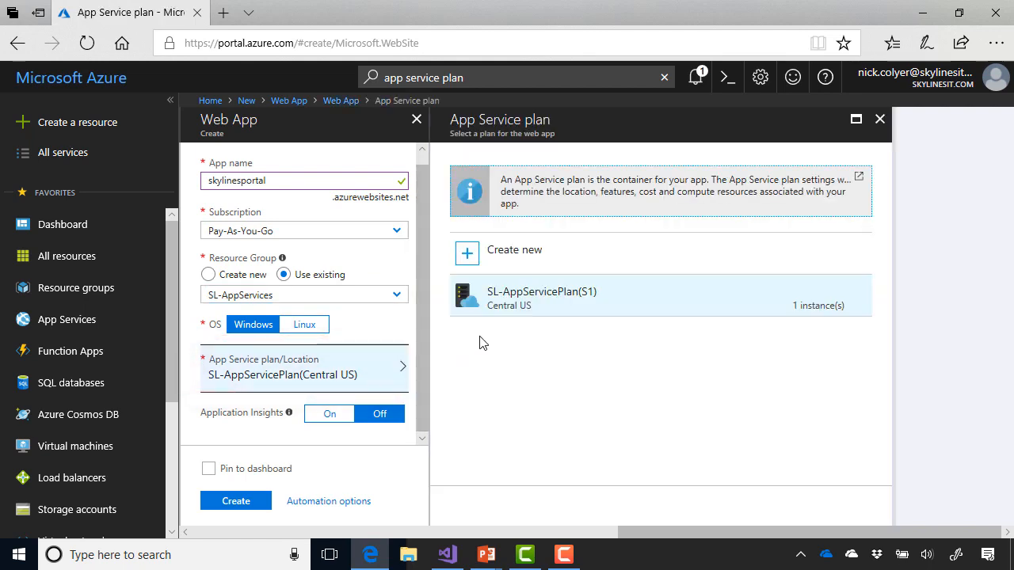
click(634, 304)
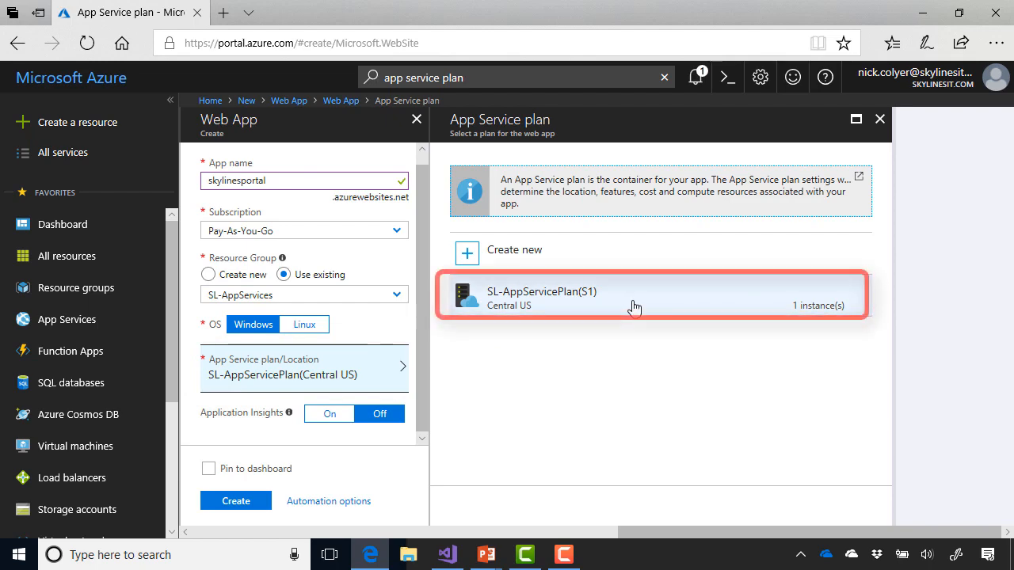
click(649, 298)
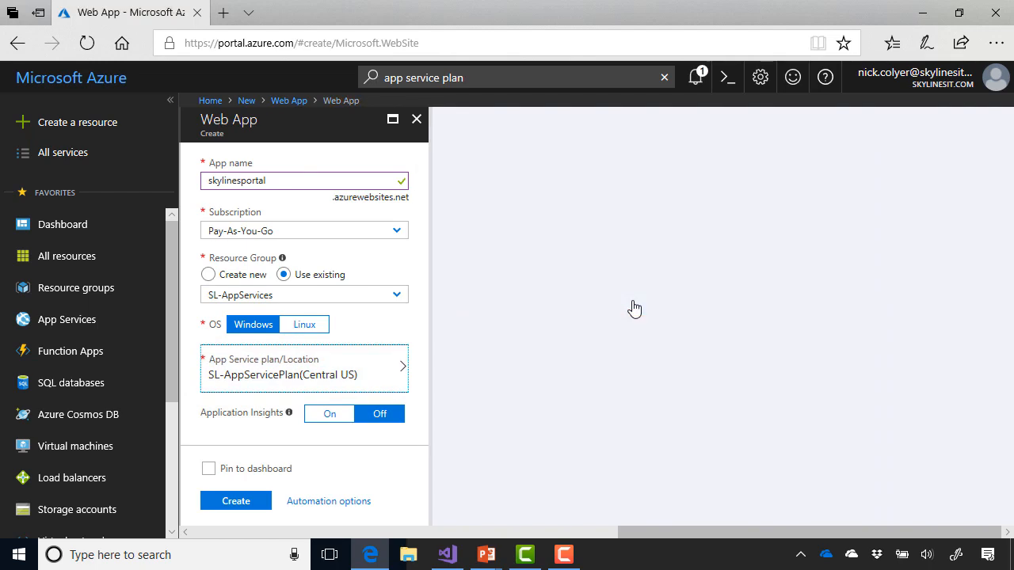
mouse_move(412, 440)
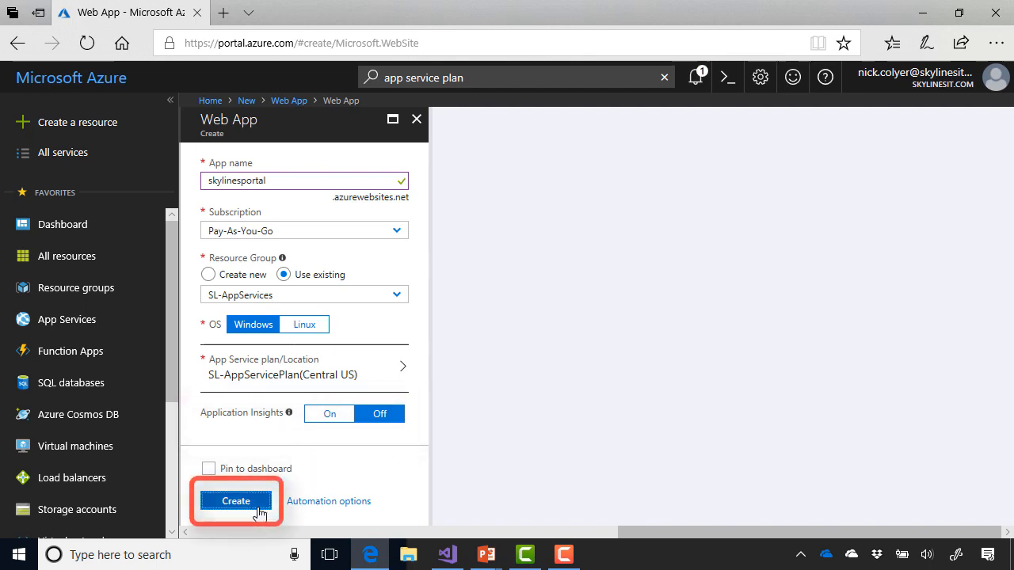
Step: Submit the skylinesportal web app for creation in SL-AppServices
click(234, 501)
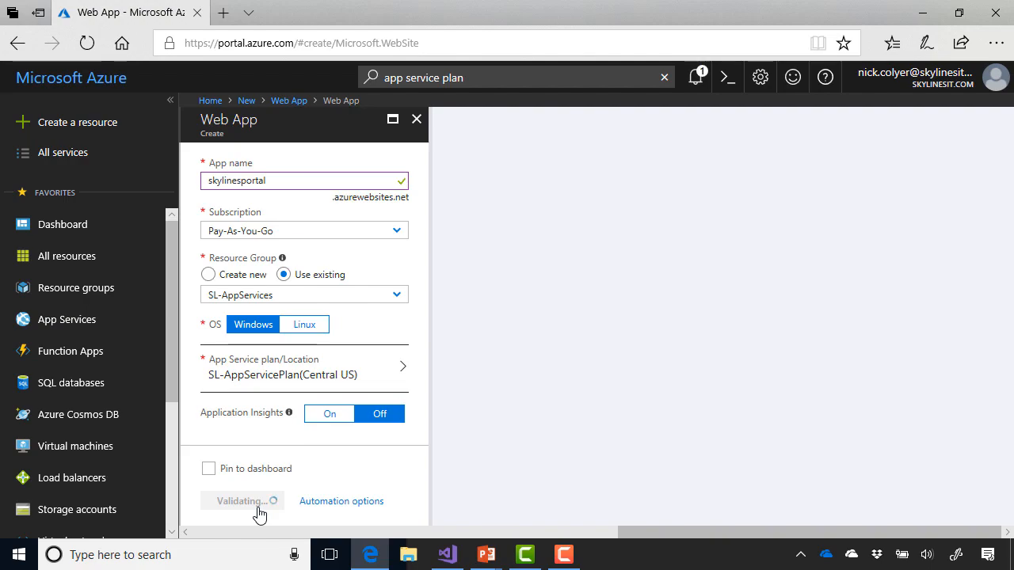
click(240, 501)
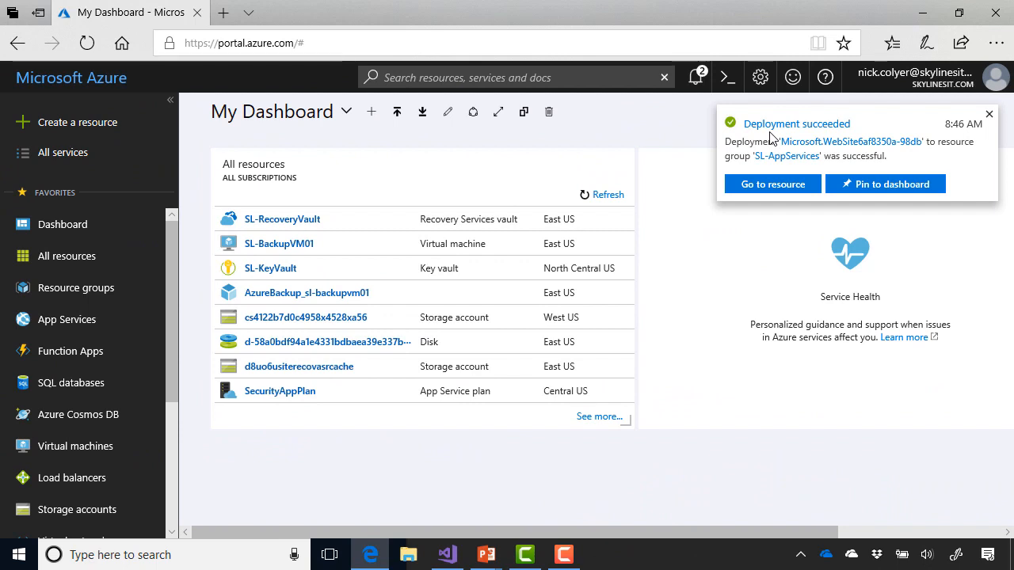
mouse_move(747, 193)
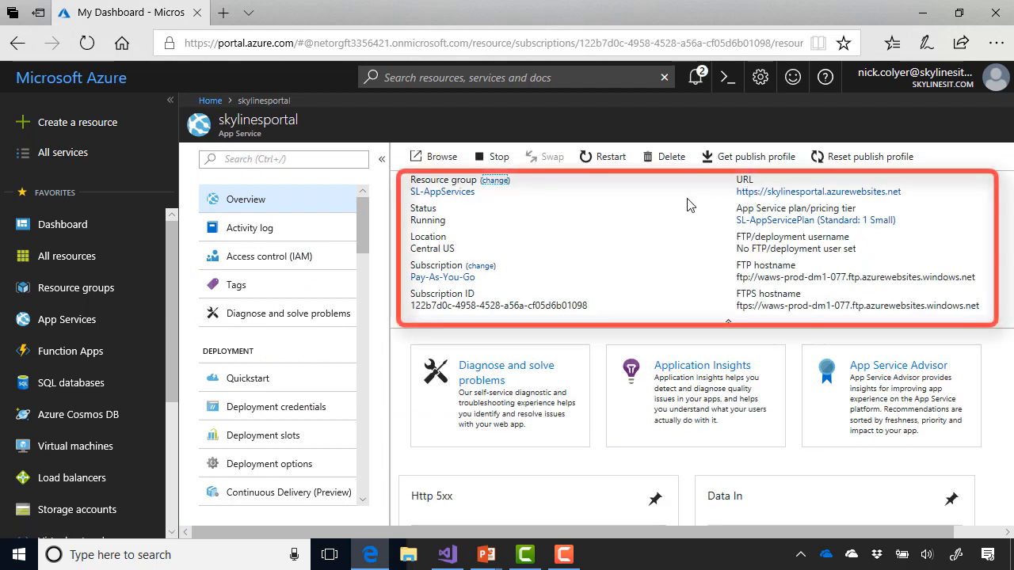
Step: View the live skylinesportal default page, return to the portal, and switch to Visual Studio
click(817, 190)
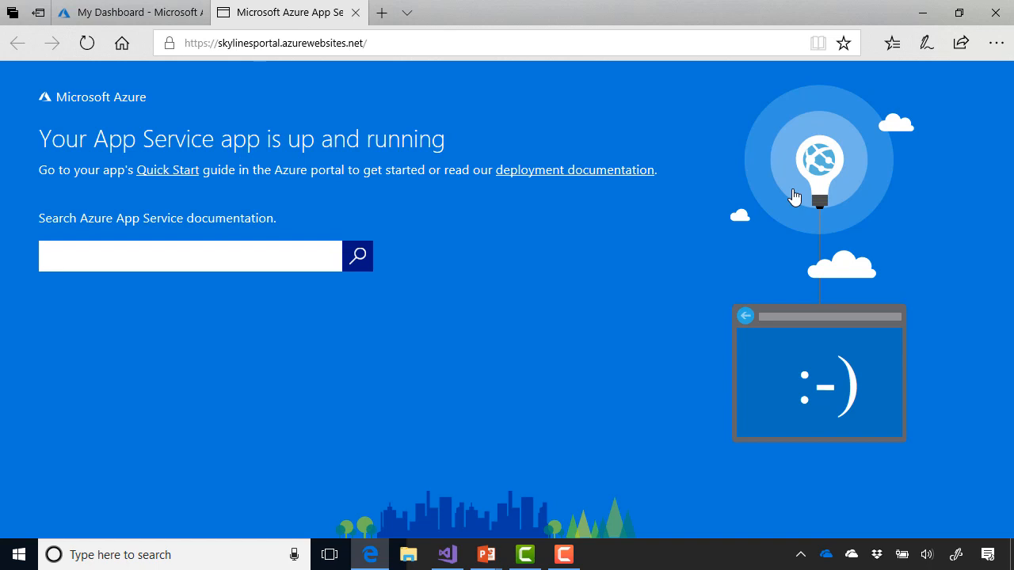
mouse_move(471, 127)
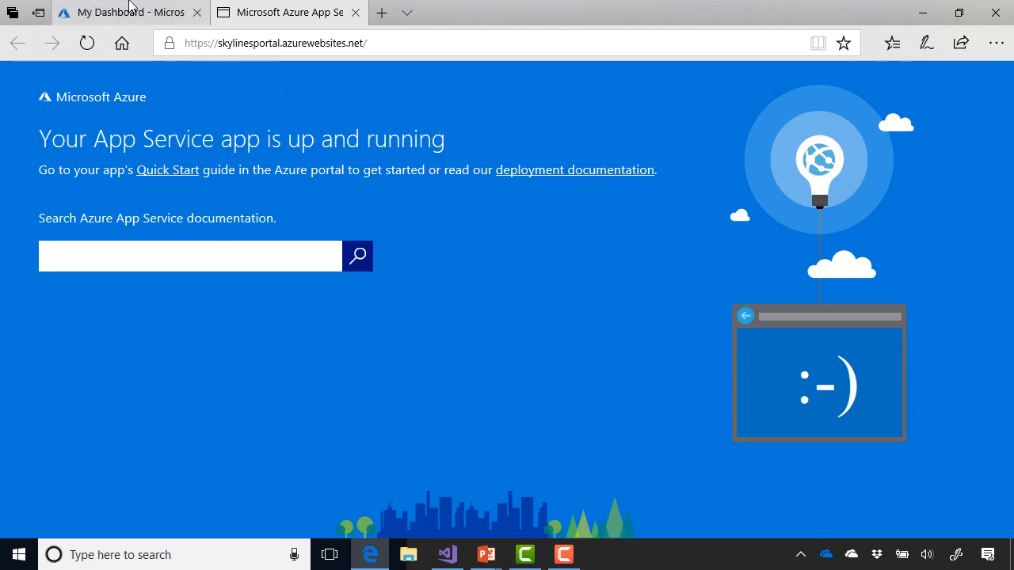
click(127, 13)
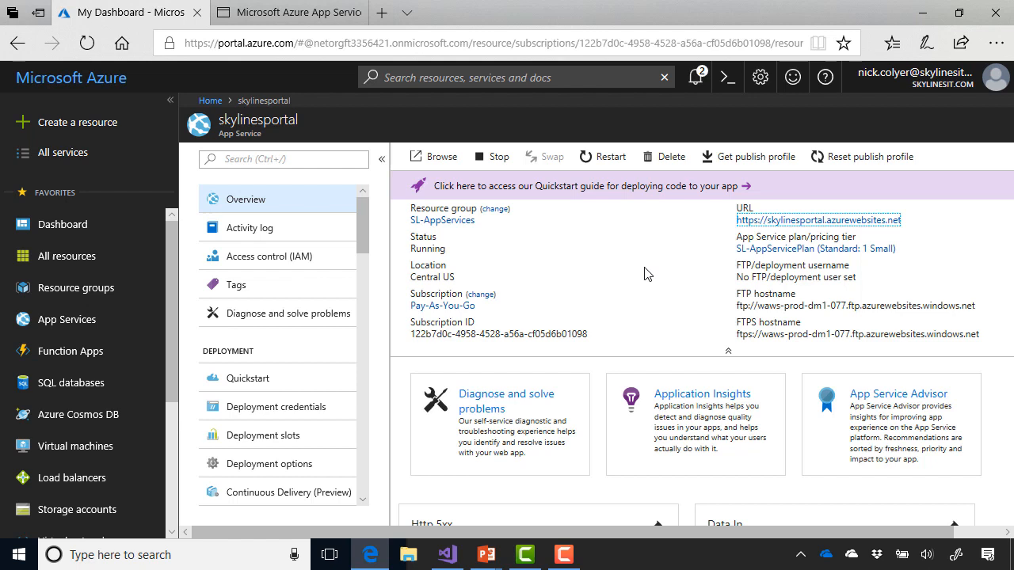
mouse_move(631, 295)
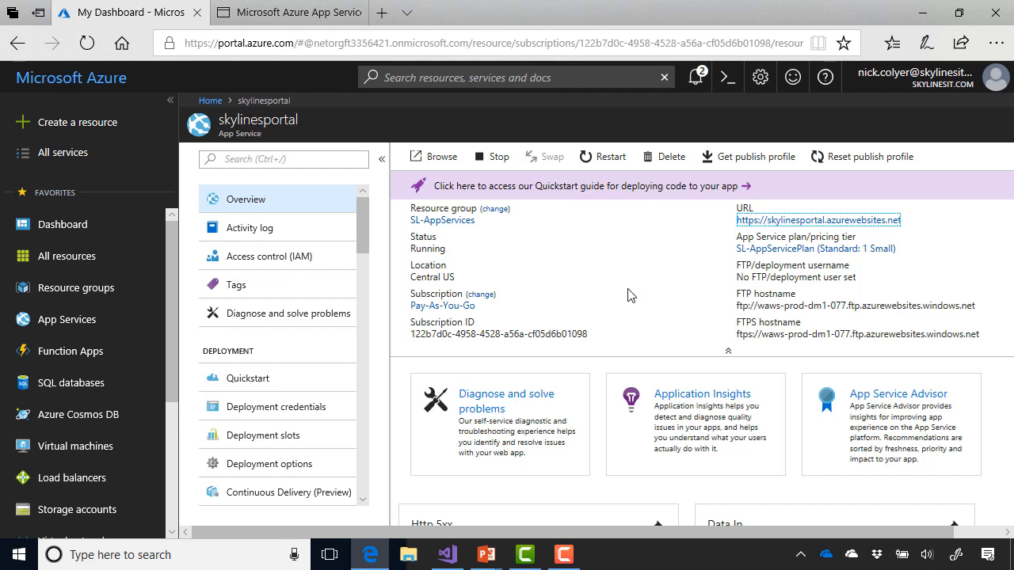
click(447, 555)
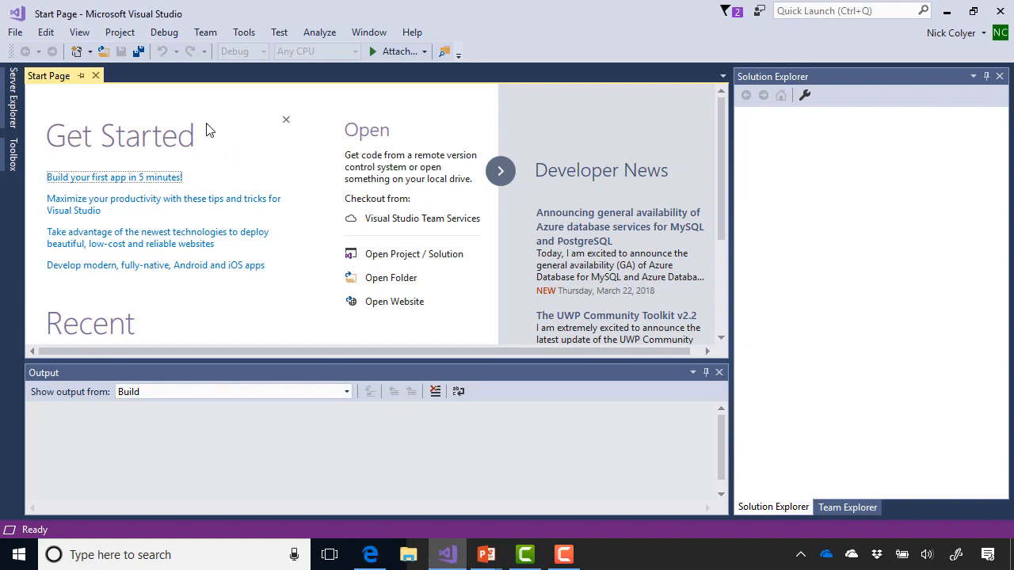
Step: Create a new ASP.NET Core Web Application named SkylinesWebApp using the MVC template
click(15, 31)
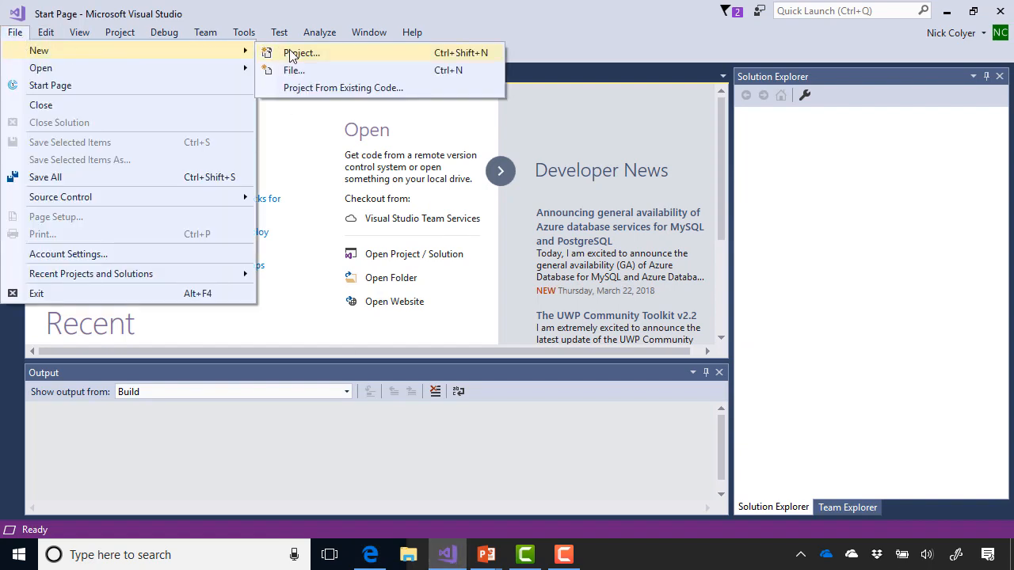
click(301, 52)
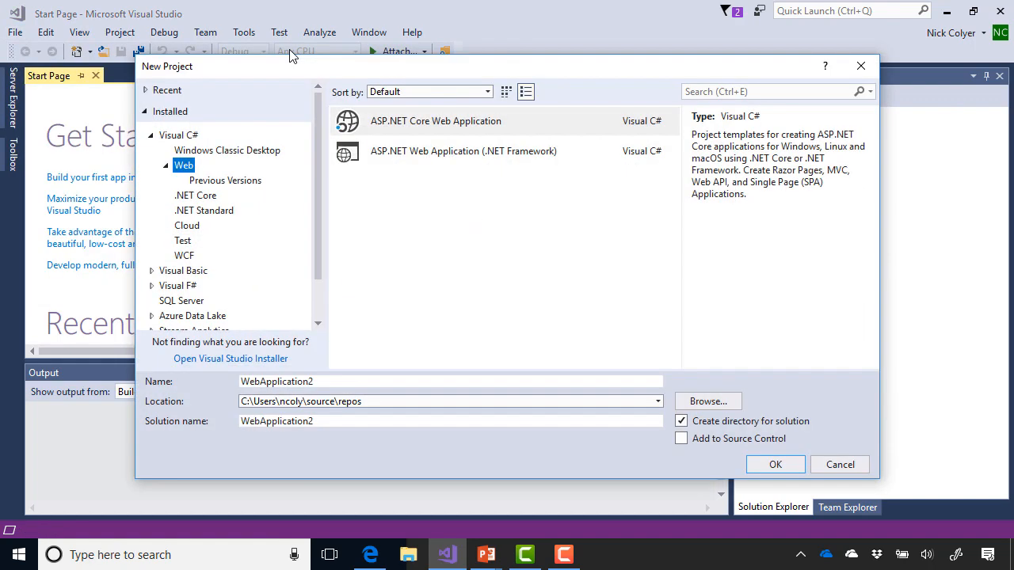
mouse_move(225, 173)
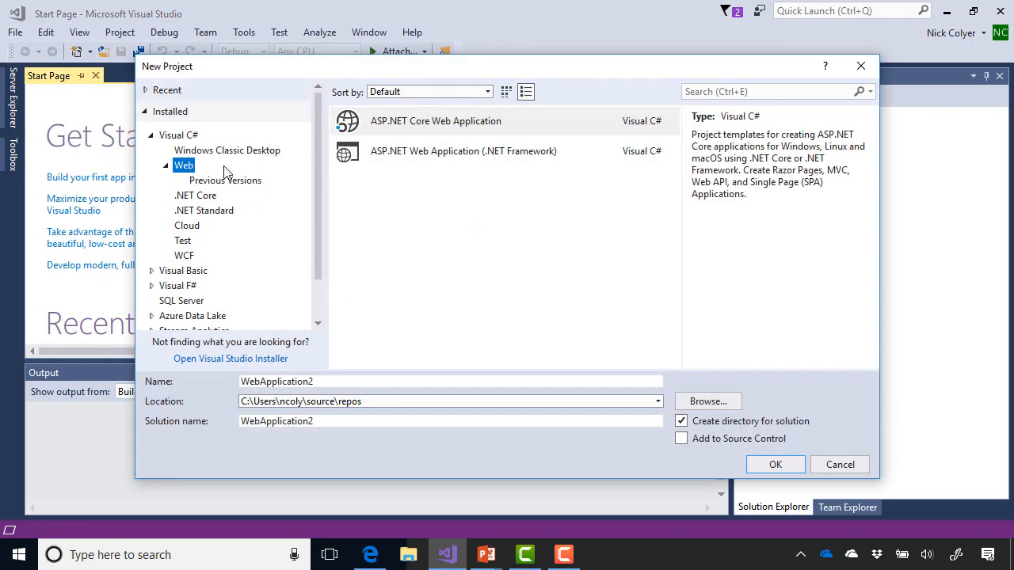
mouse_move(420, 121)
text(Skylines)
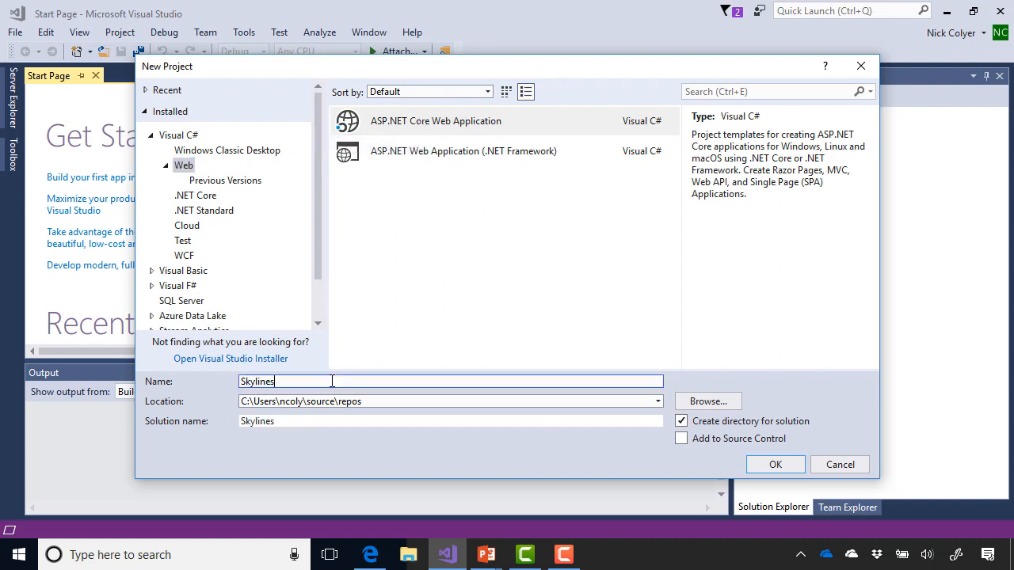
text(WebApp)
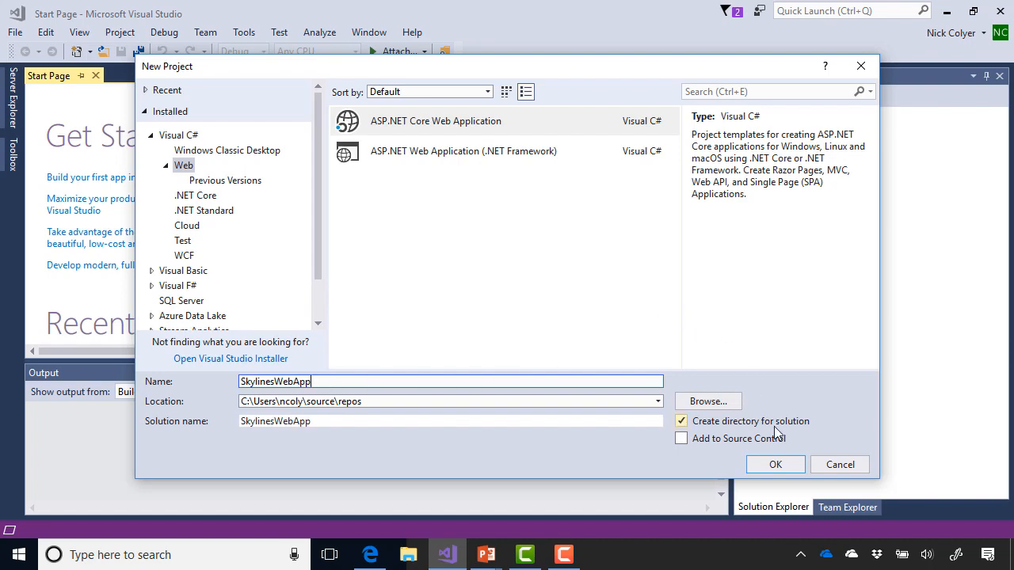
click(776, 464)
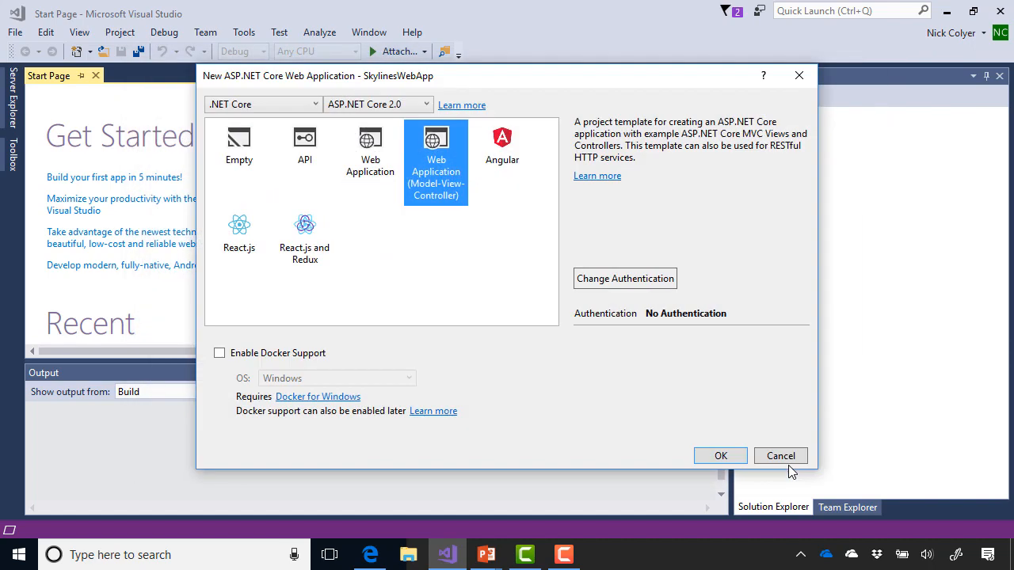
mouse_move(618, 374)
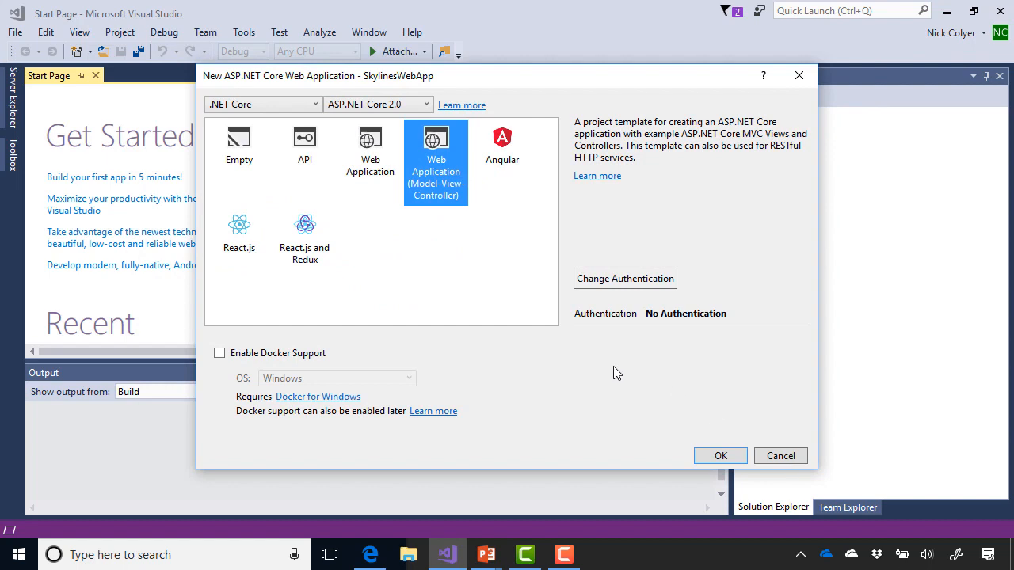
mouse_move(494, 285)
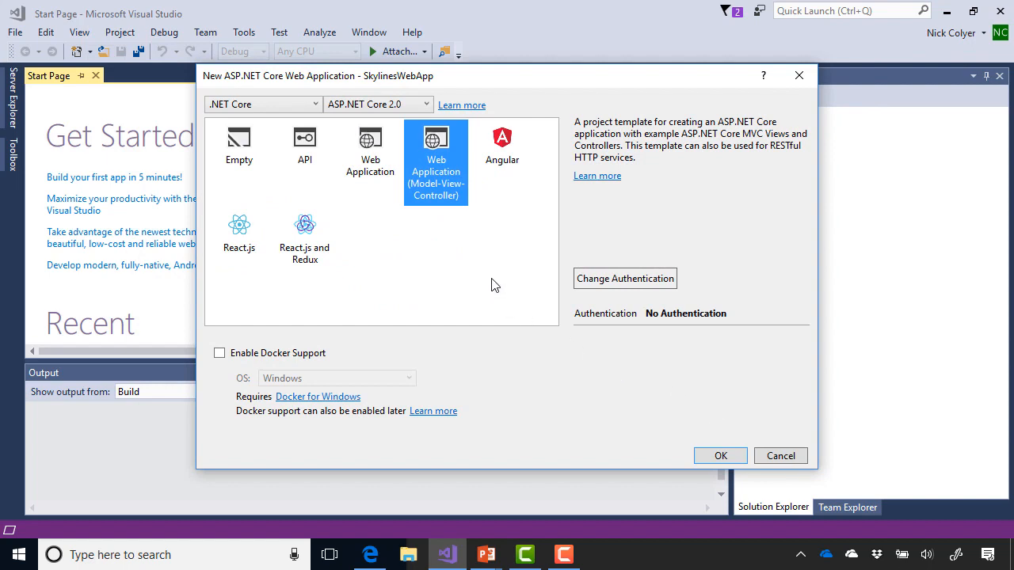
mouse_move(703, 450)
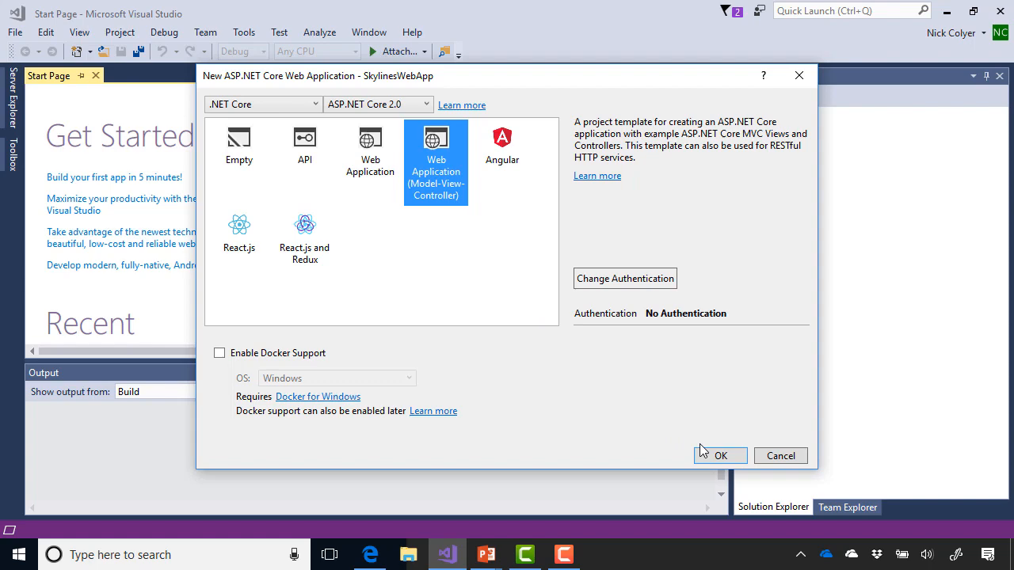
click(719, 456)
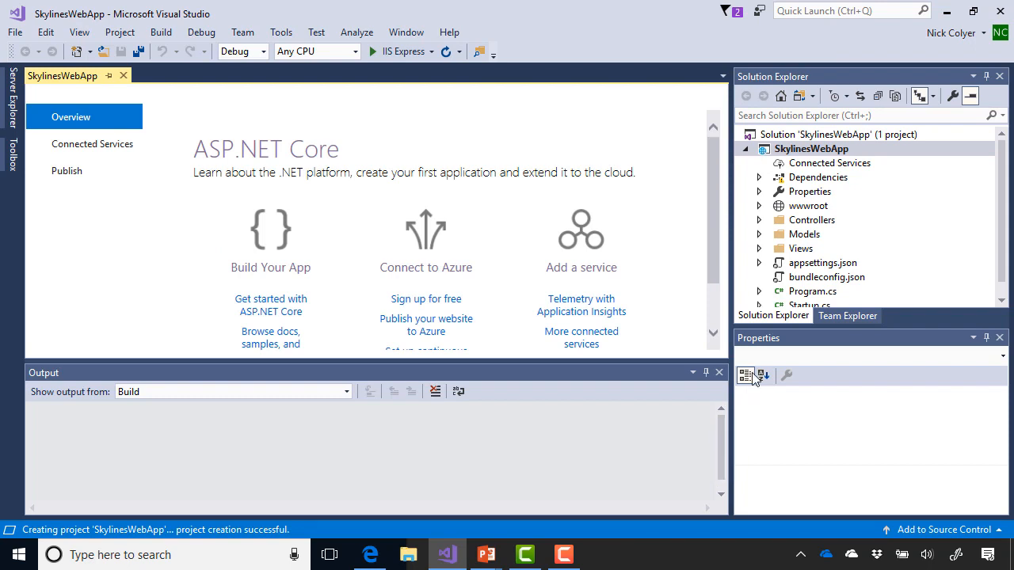
mouse_move(646, 146)
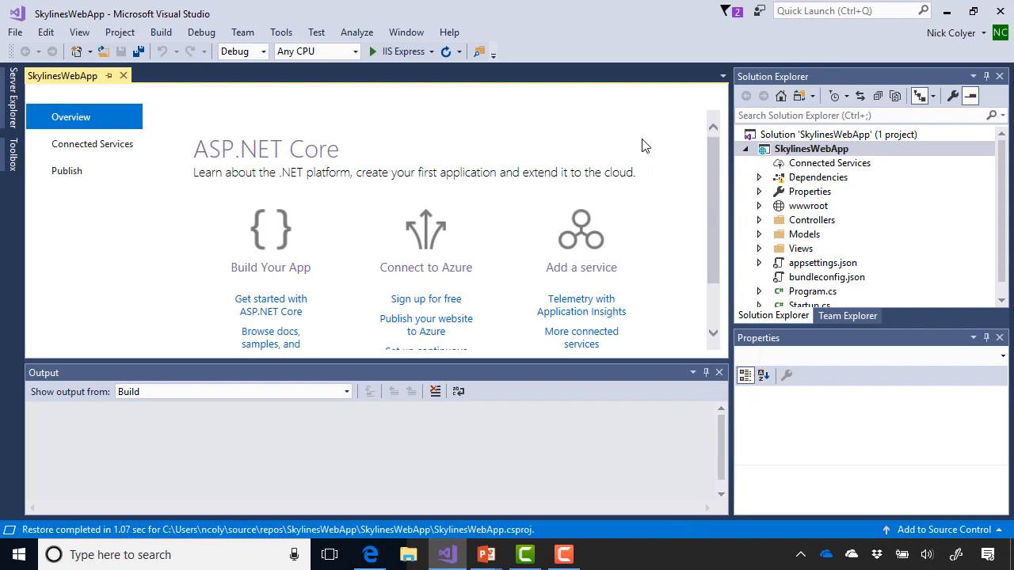
mouse_move(234, 108)
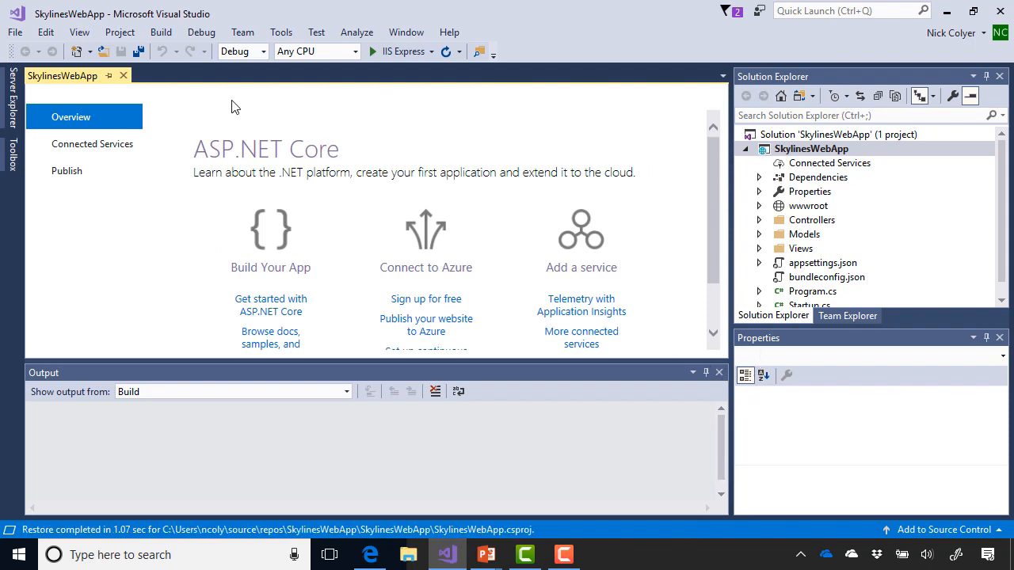
Step: Run SkylinesWebApp locally with IIS Express so its home page loads in the browser
click(199, 32)
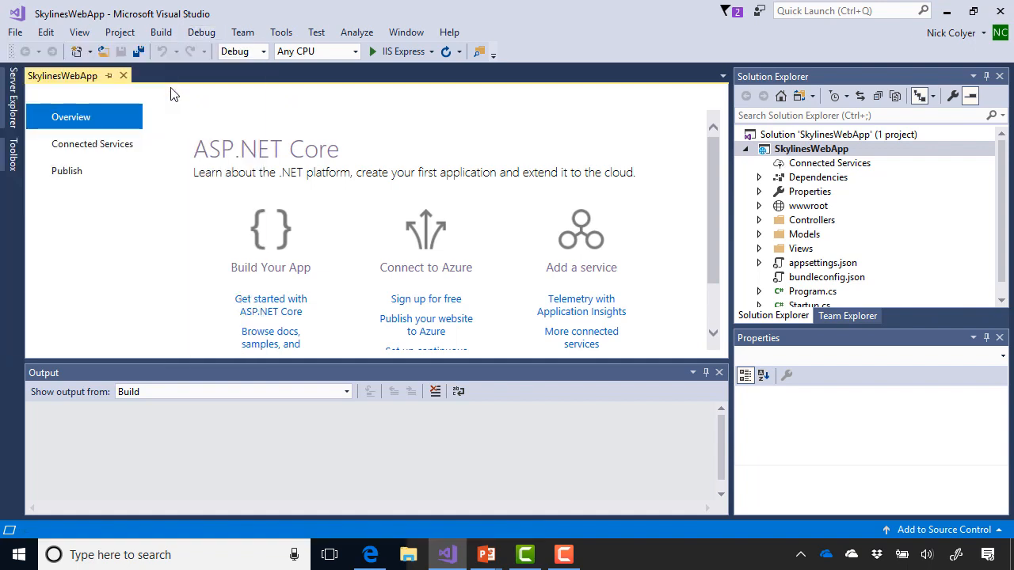
click(162, 32)
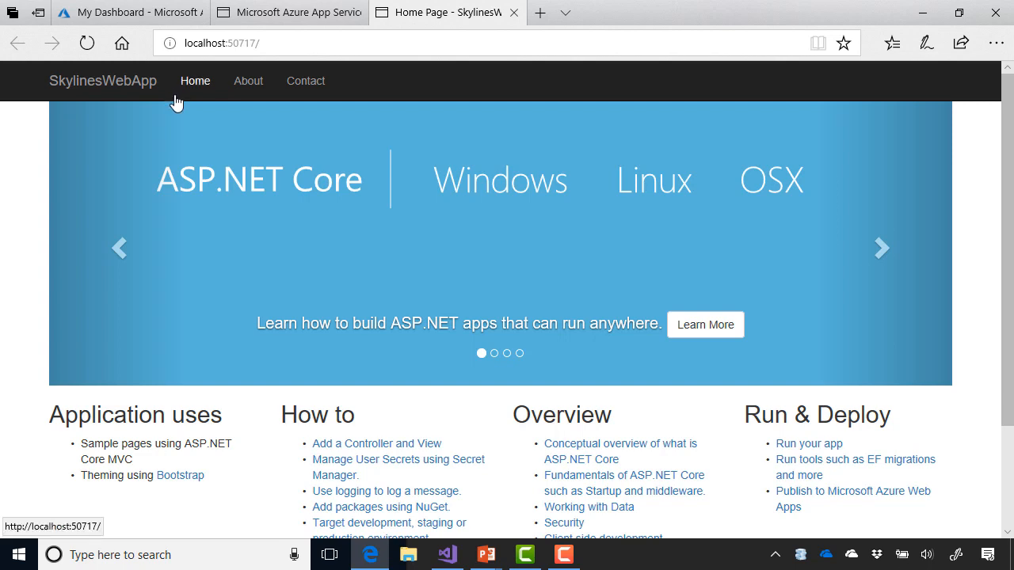
Step: View the local app's About page with its default text, then return to Visual Studio
click(247, 80)
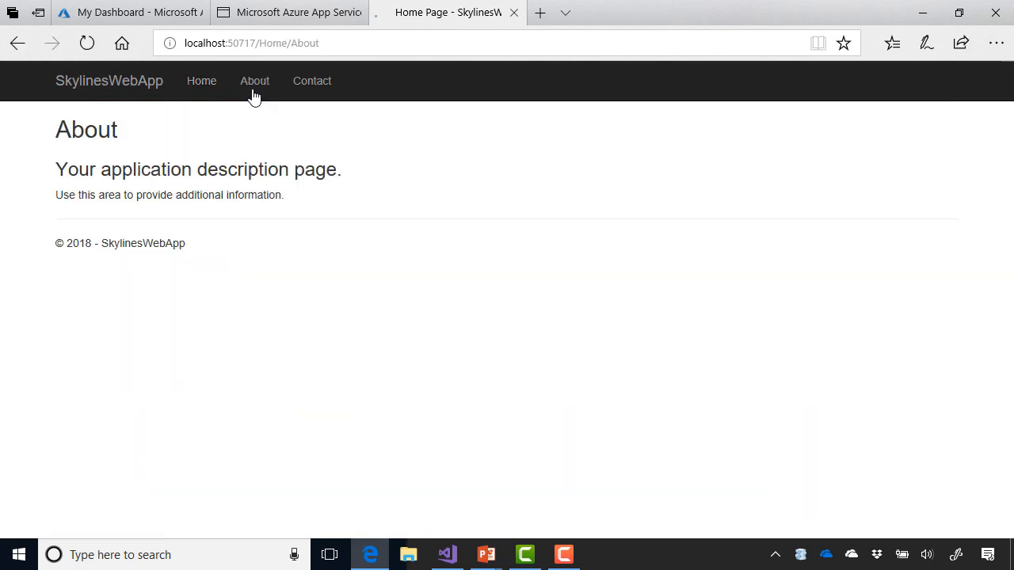
click(254, 79)
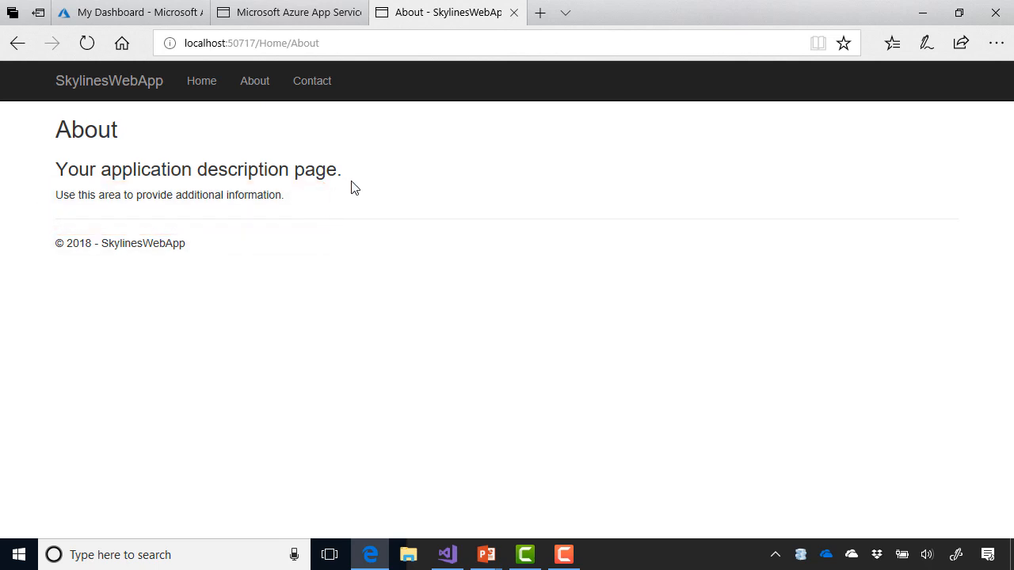
click(447, 555)
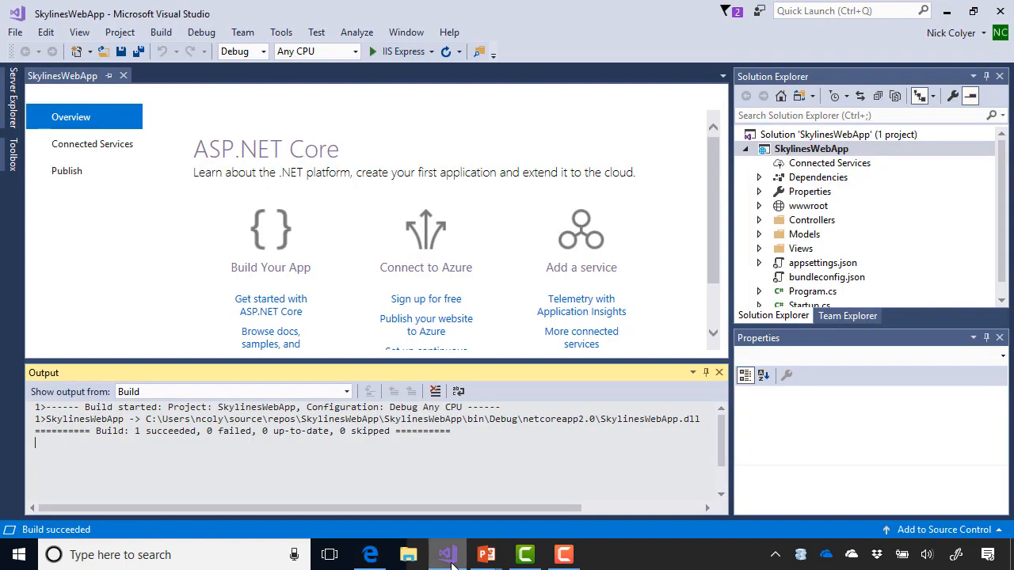
mouse_move(758, 206)
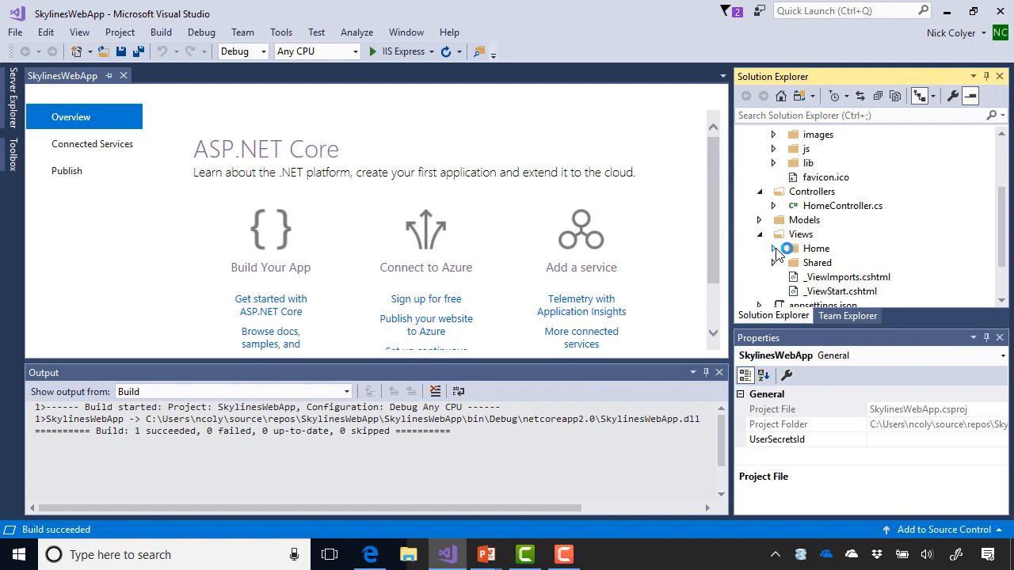
Step: Edit About.cshtml so its paragraph reads 'Visual Studio Deploy' and save it
click(758, 247)
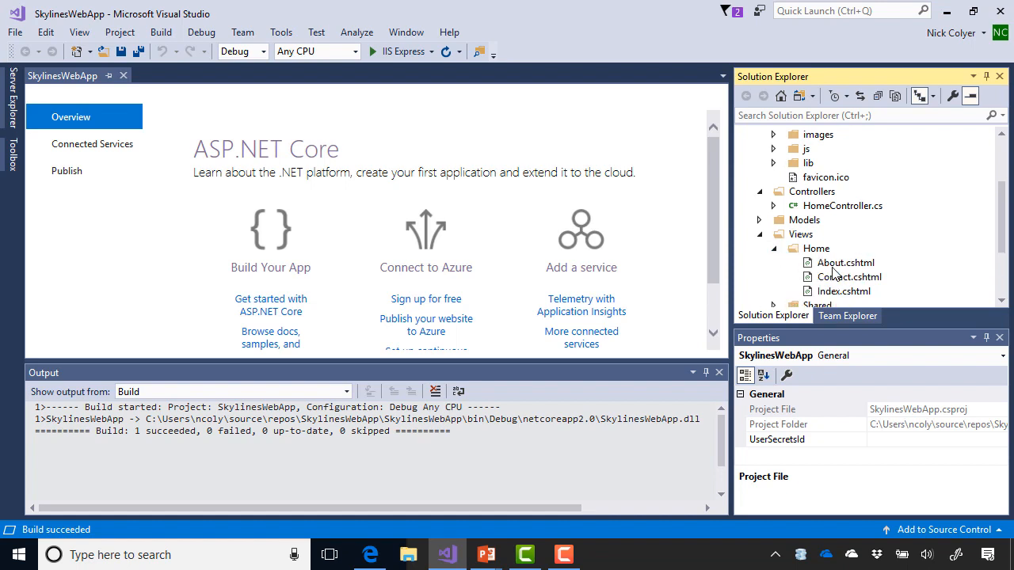
double_click(846, 263)
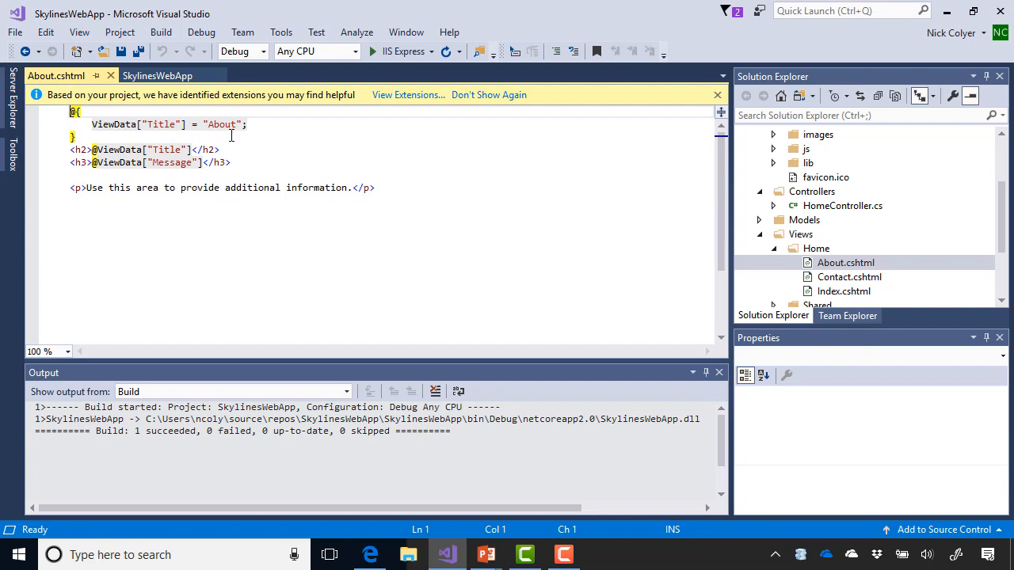
mouse_move(166, 192)
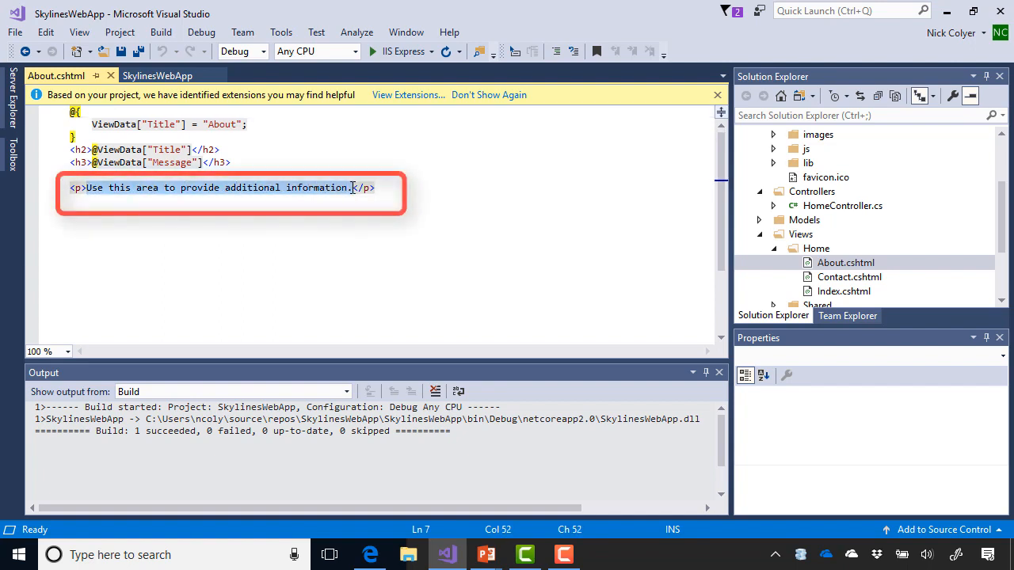
mouse_move(404, 222)
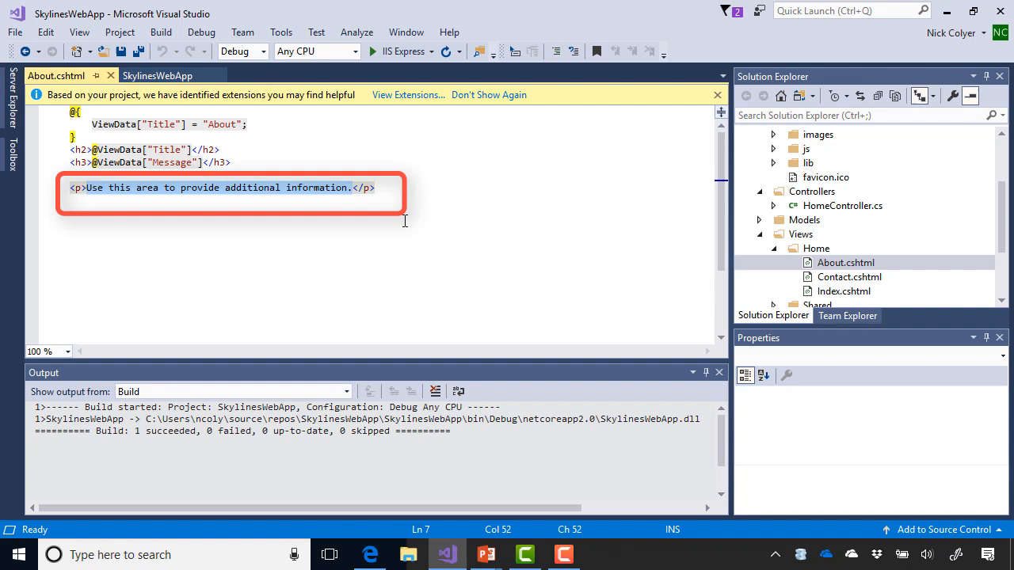
text(Visual Stui</p>)
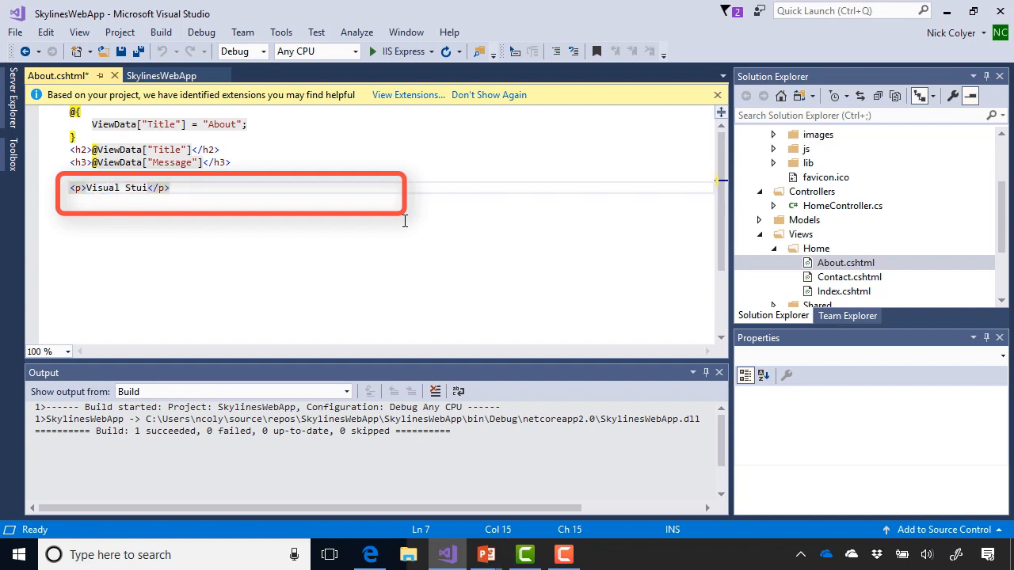
text(dio Deploy)
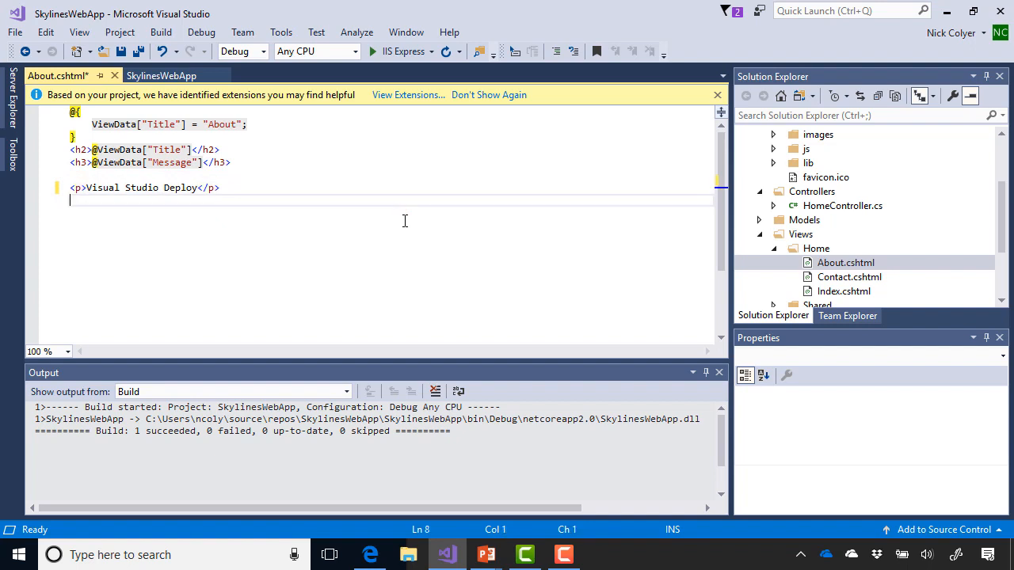
key(ctrl+s)
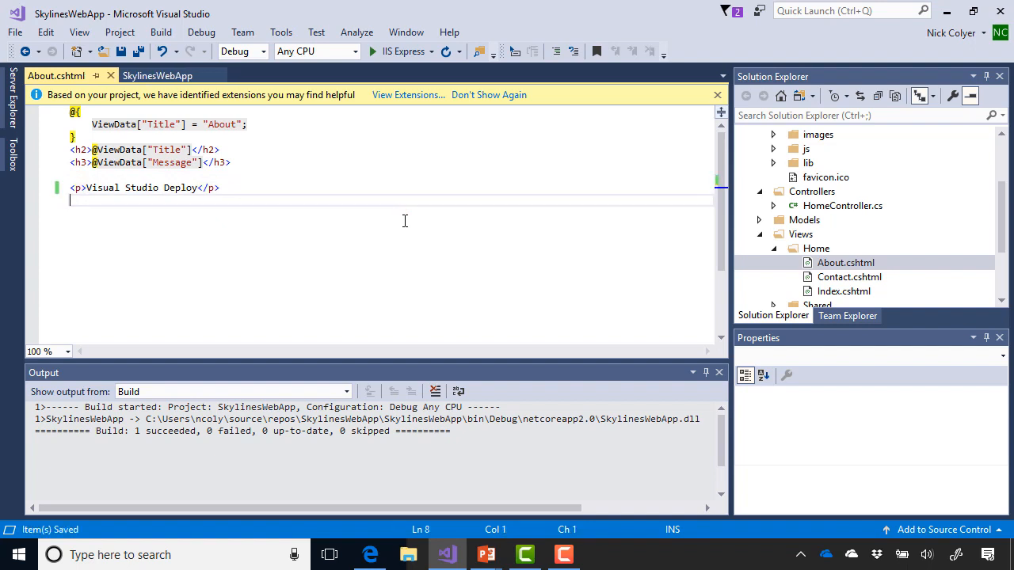
click(844, 263)
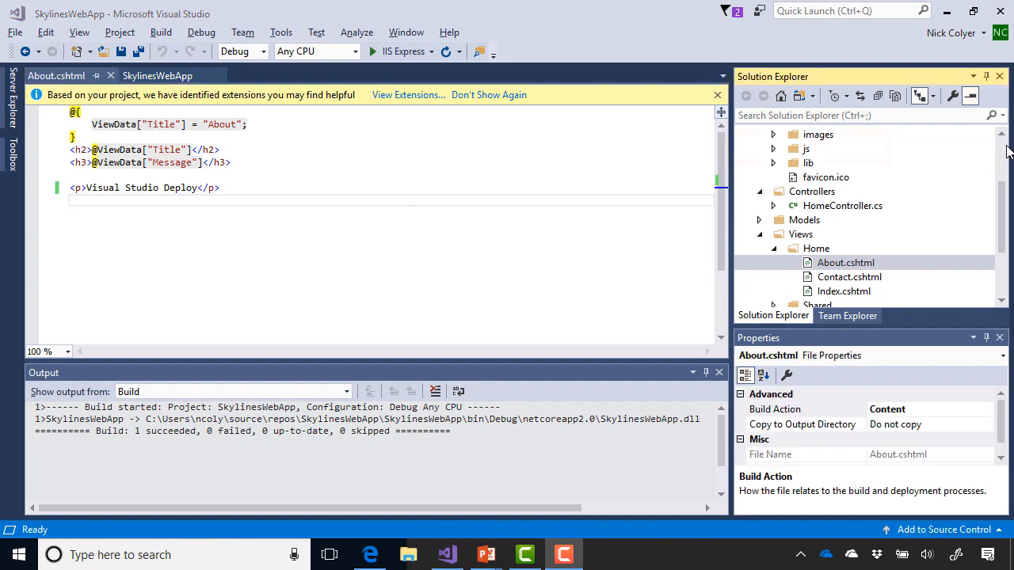
Step: Publish the project to Azure App Service using Select Existing, reaching the App Service picker
right_click(852, 133)
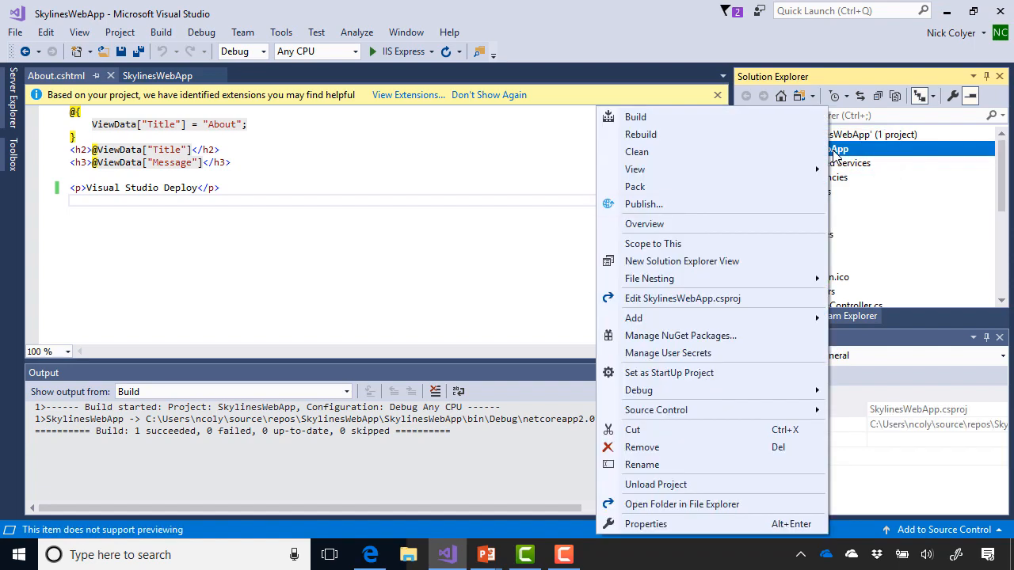
click(643, 204)
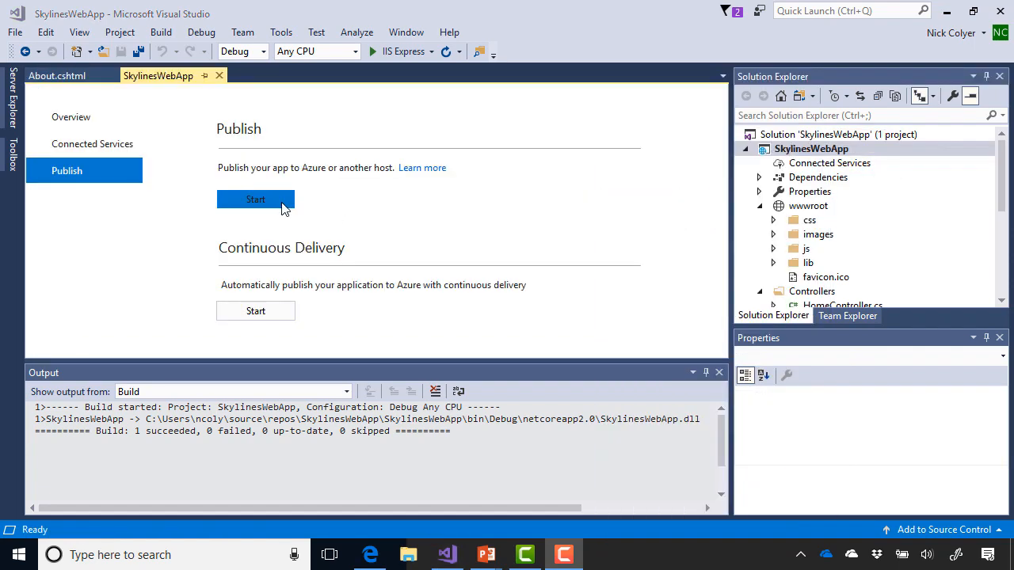
click(255, 199)
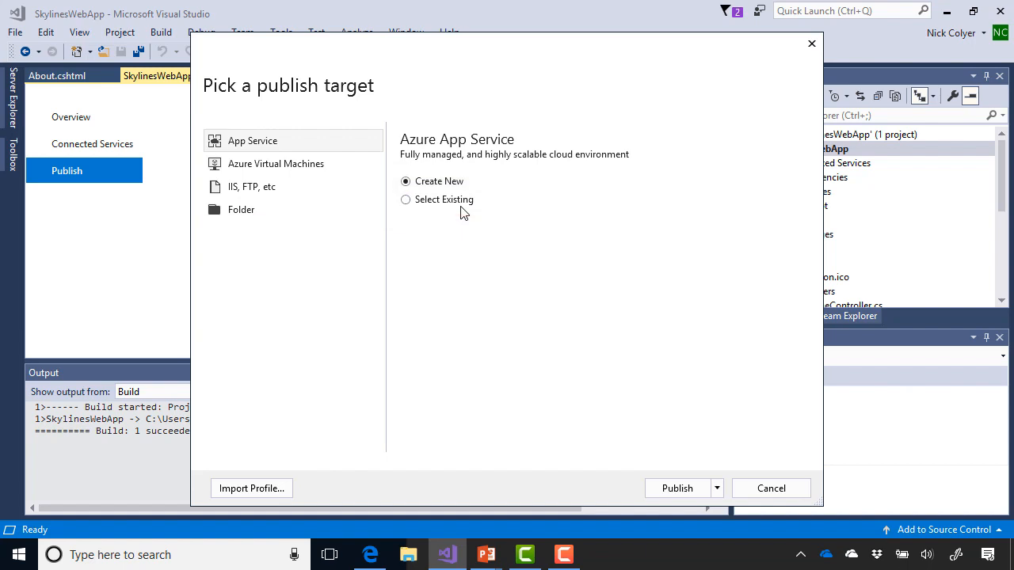
click(406, 200)
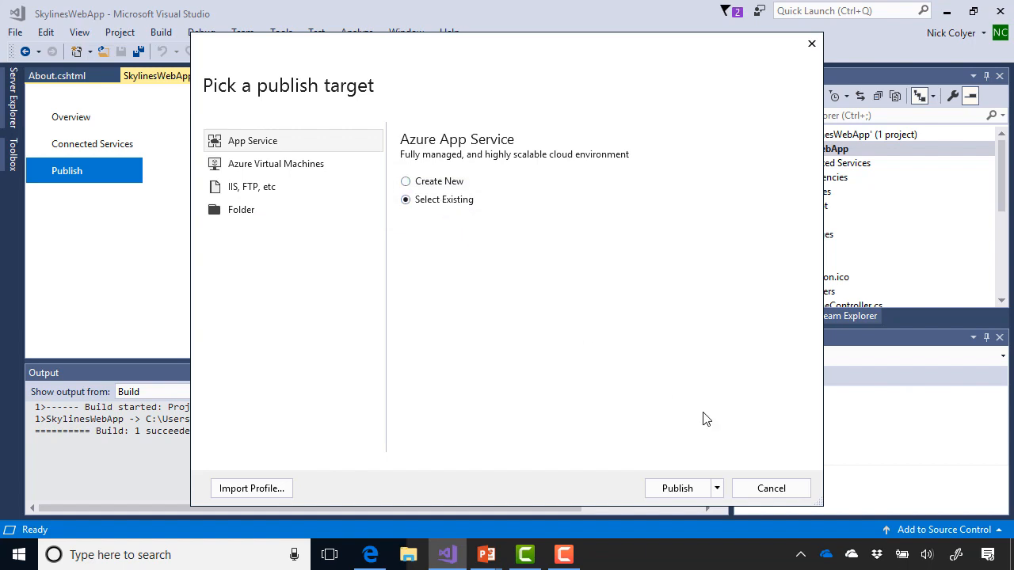
click(676, 487)
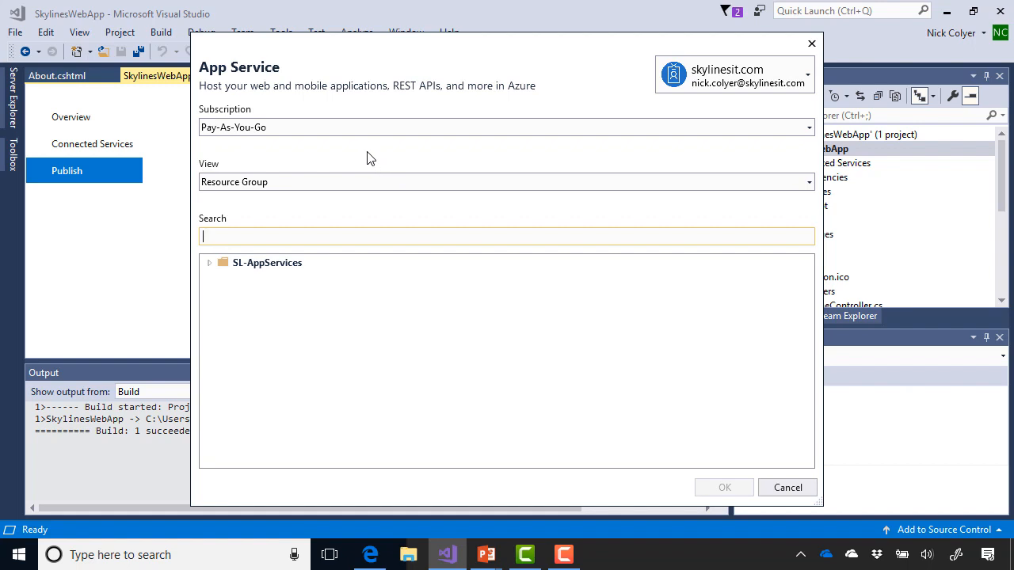
Step: Expand SL-AppServices, inspect skylinesportal's Deployment Slots, and select the skylinesportal service
click(209, 263)
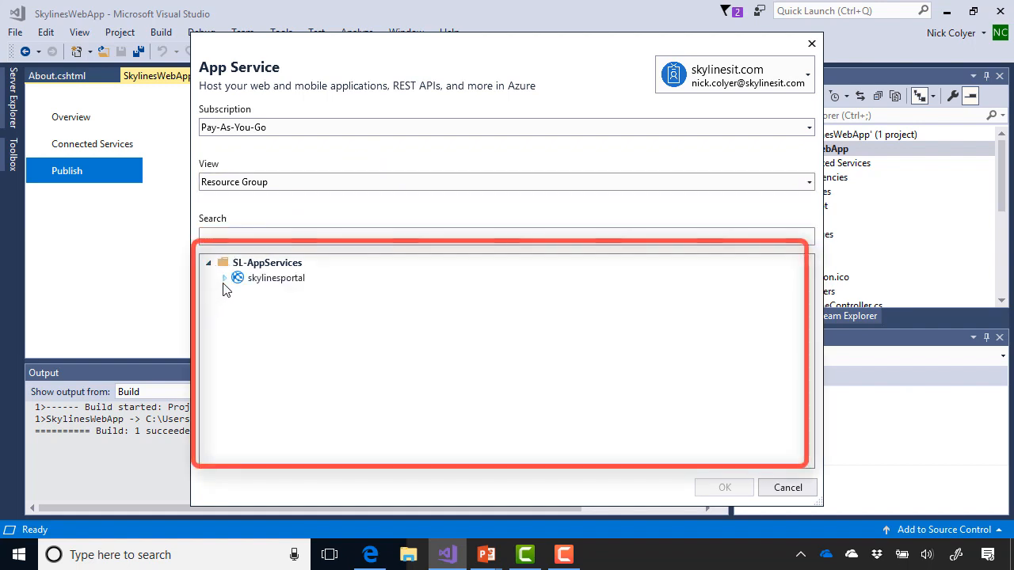
click(225, 277)
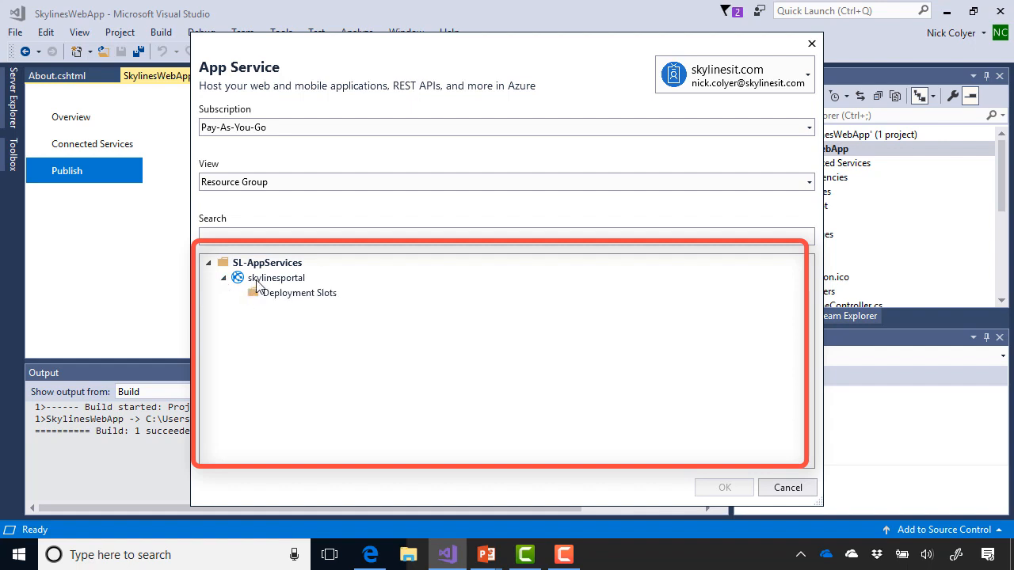
mouse_move(263, 300)
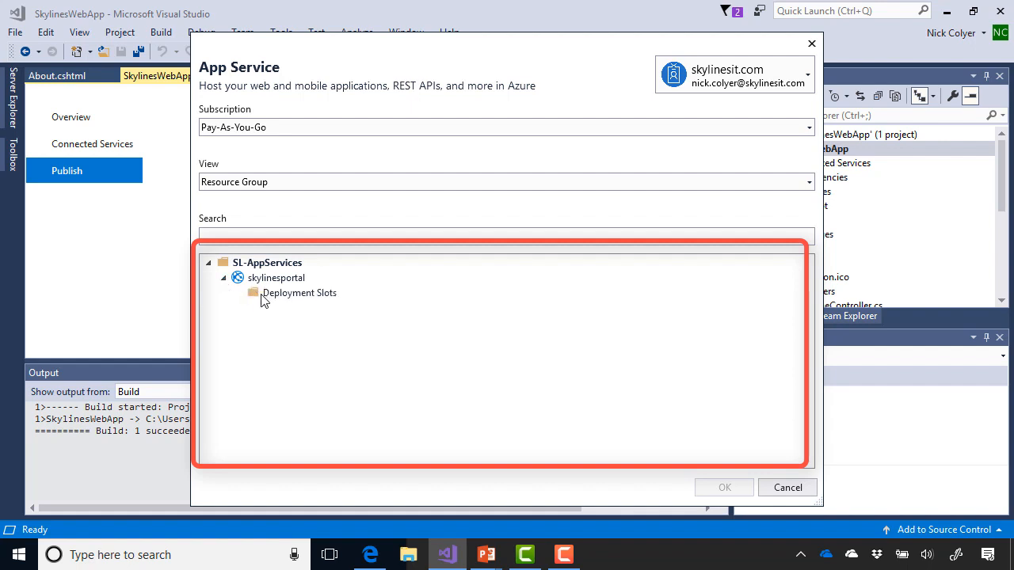
click(299, 292)
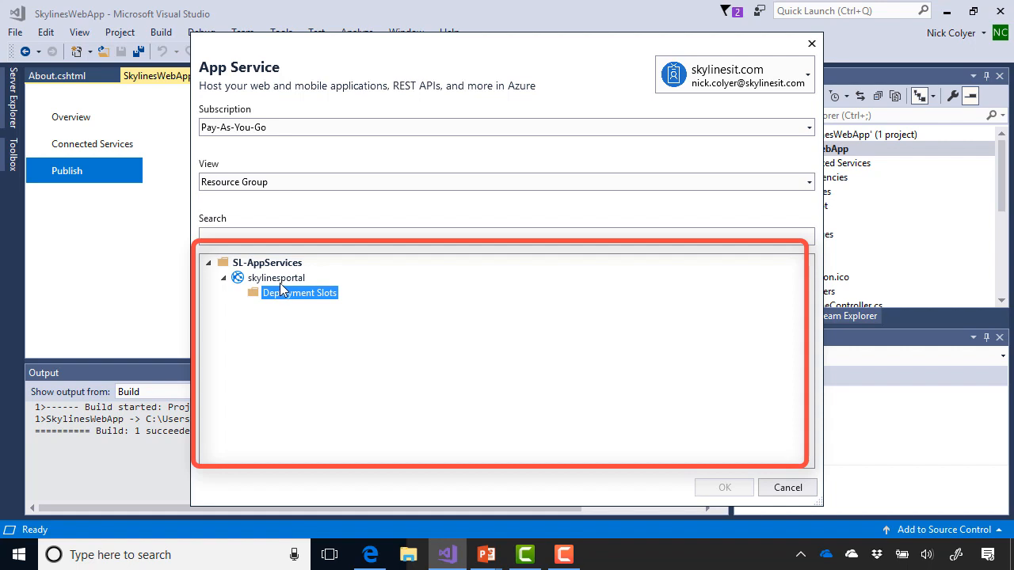
click(275, 277)
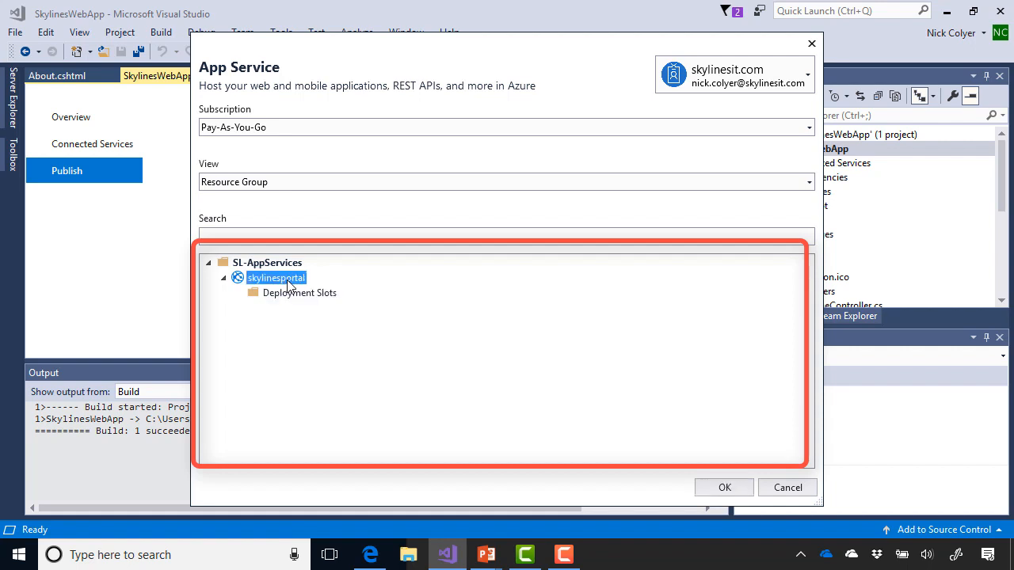
mouse_move(521, 336)
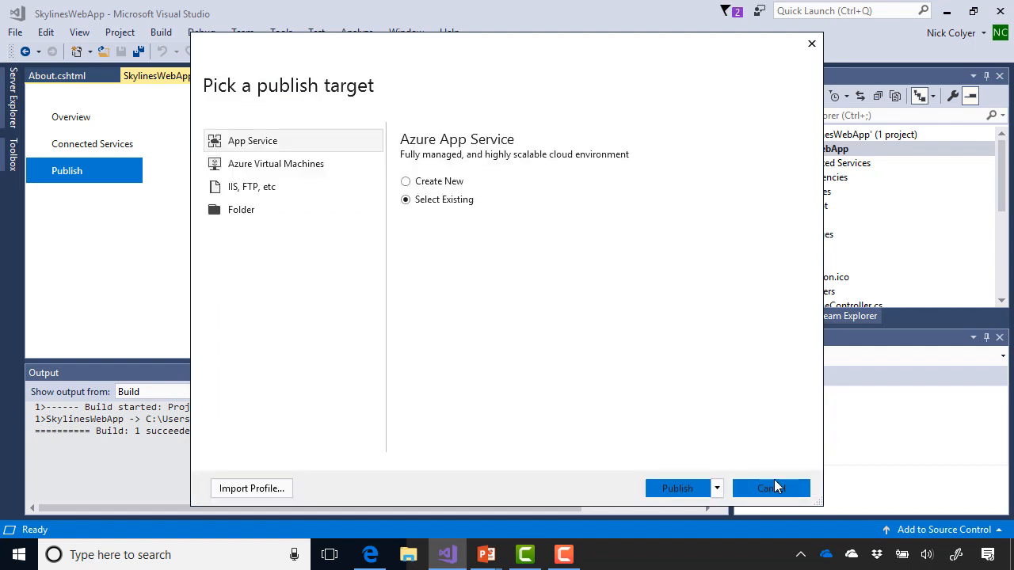
Step: Choose Create New under Azure App Service and proceed to the Create App Service form
click(405, 181)
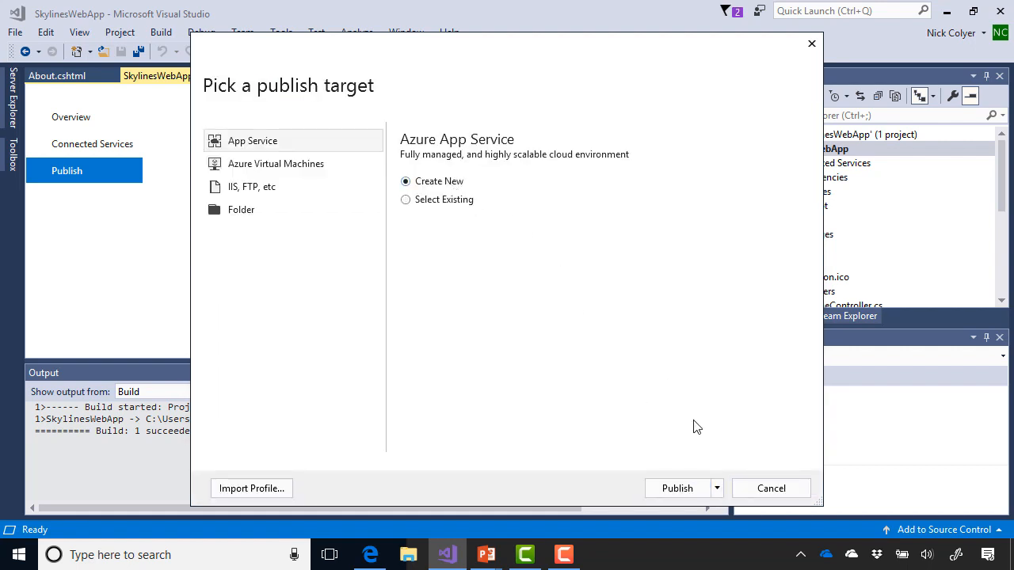
click(678, 488)
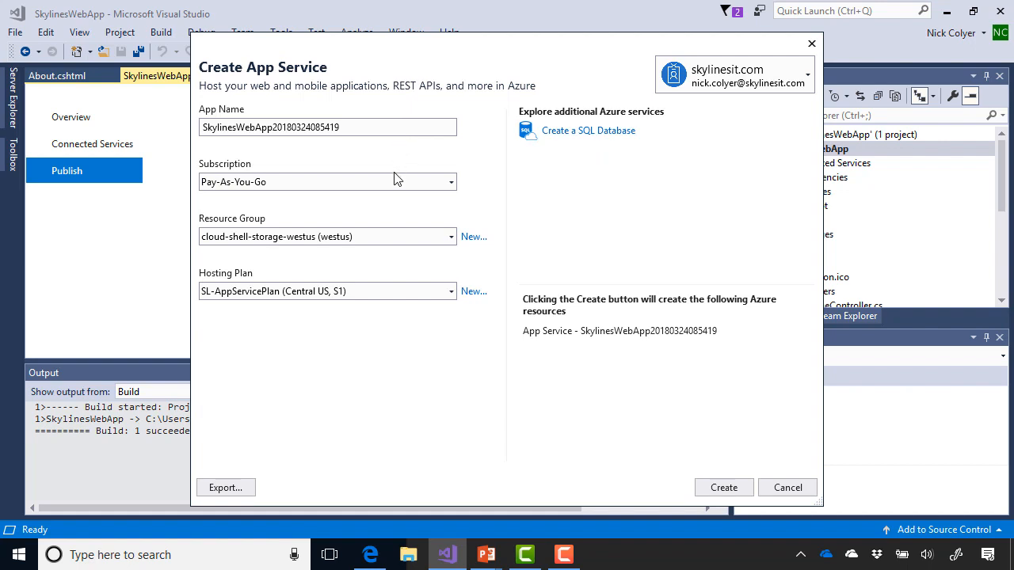
Step: Replace the default App Name with SkylinesVisualStudio
click(450, 291)
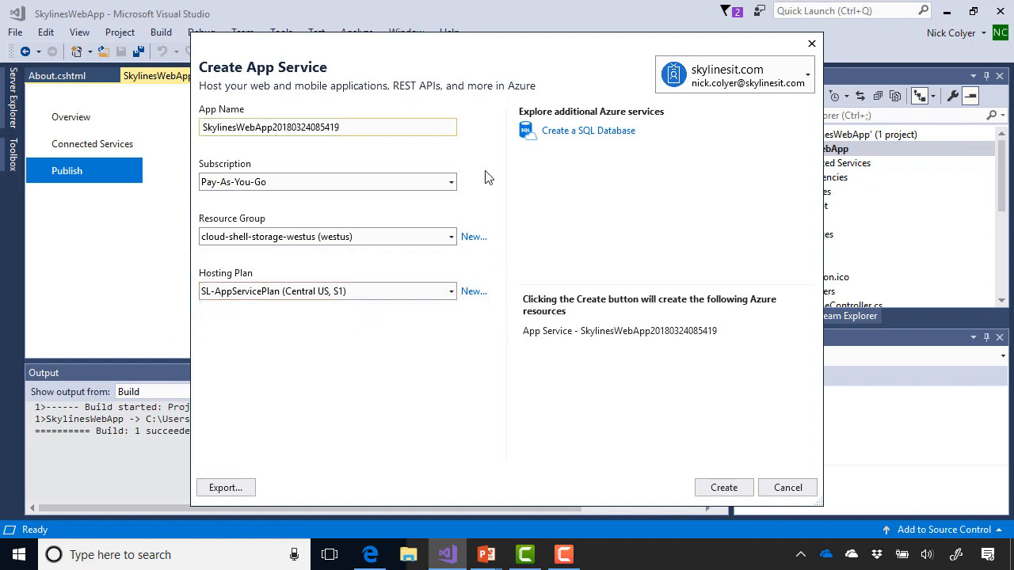
triple_click(327, 127)
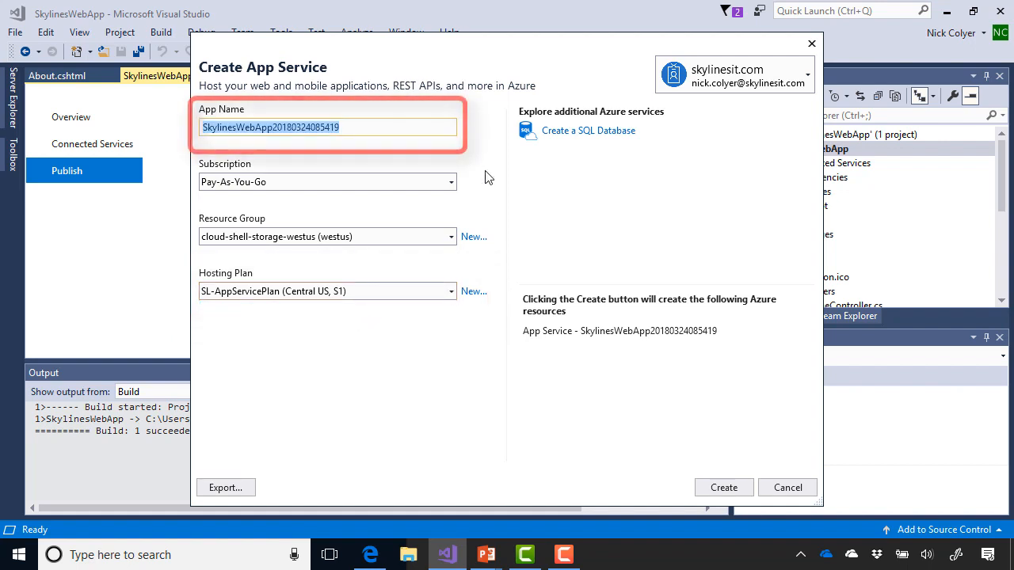
text(Skylines)
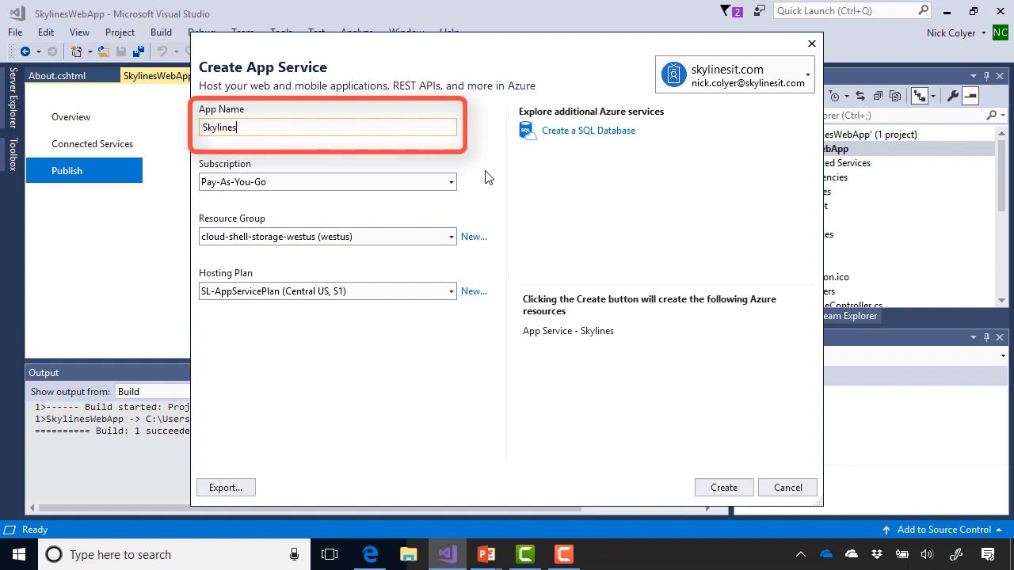
text(Visual)
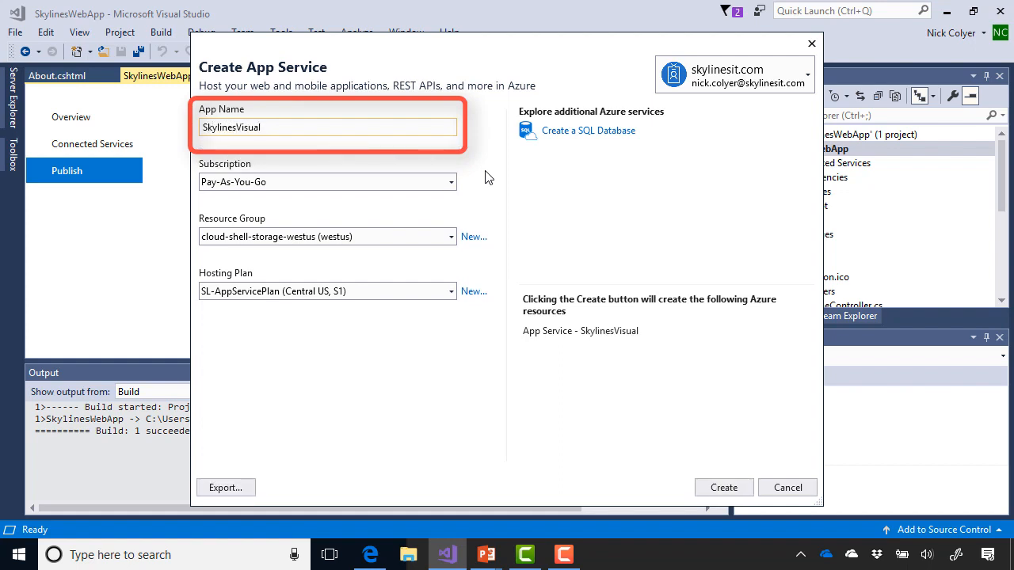
text(Studio)
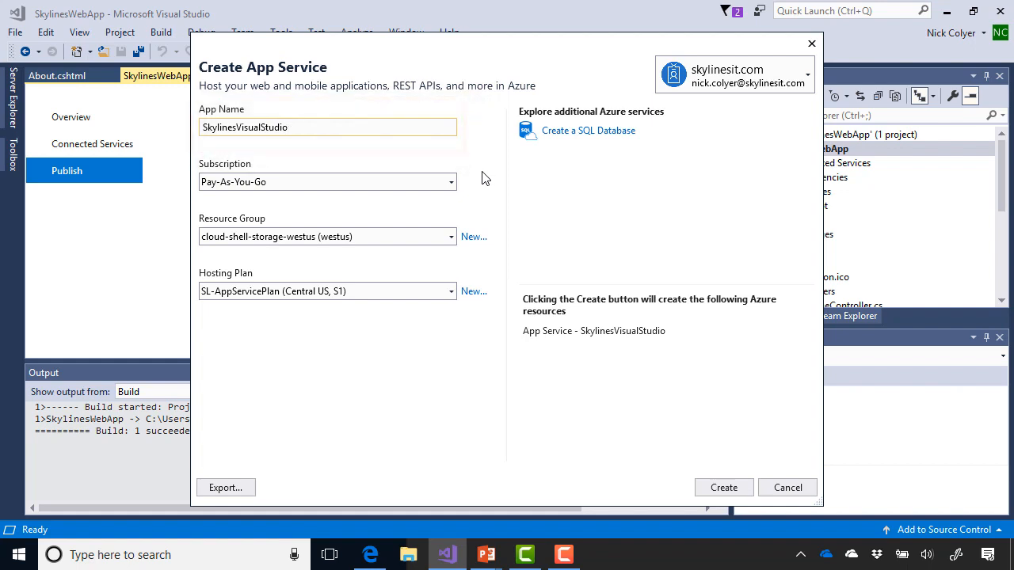
Step: Pick the SL-AppServices (centralus) resource group and create the App Service to deploy
click(450, 236)
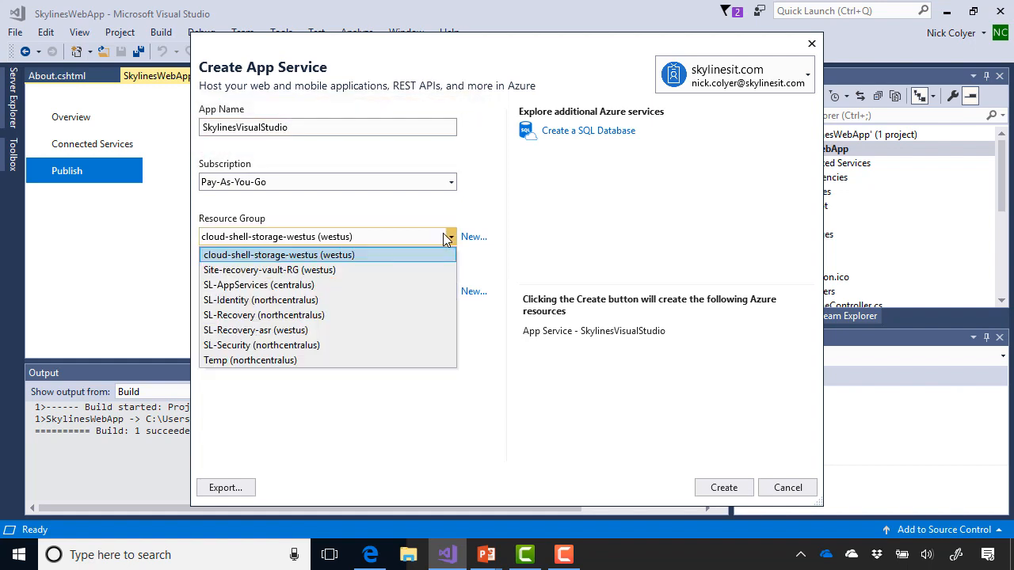
mouse_move(419, 285)
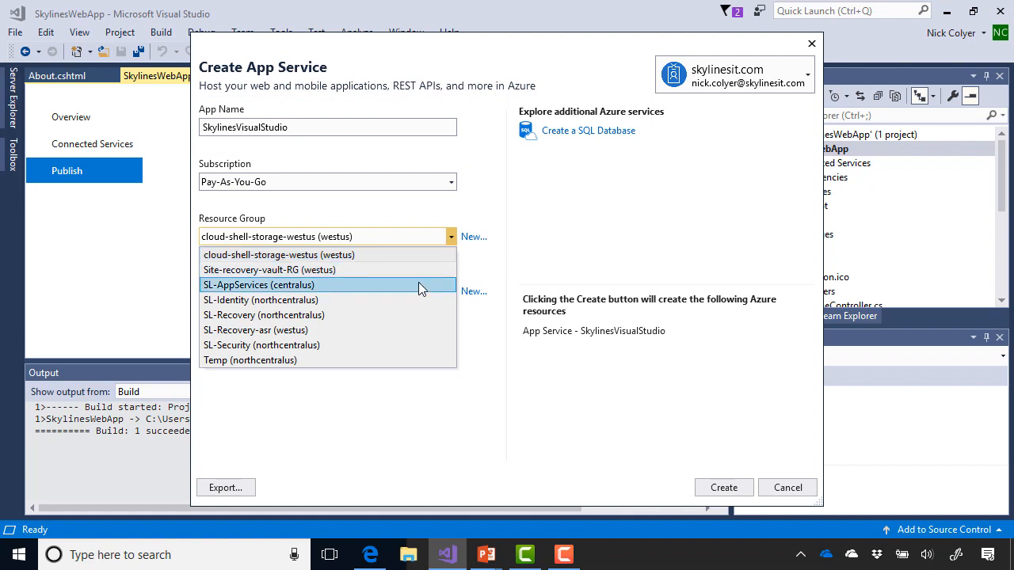
click(259, 286)
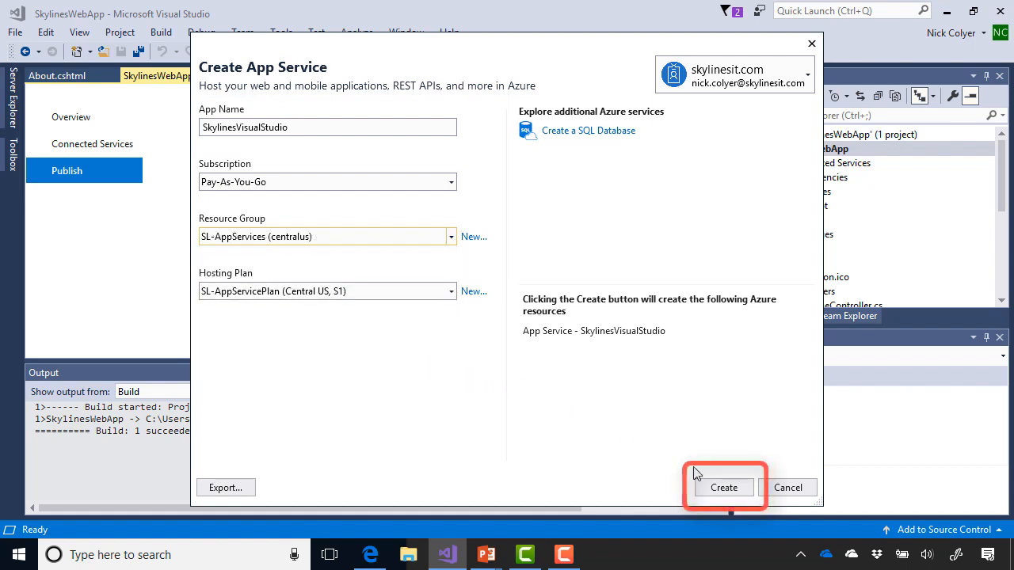
click(722, 488)
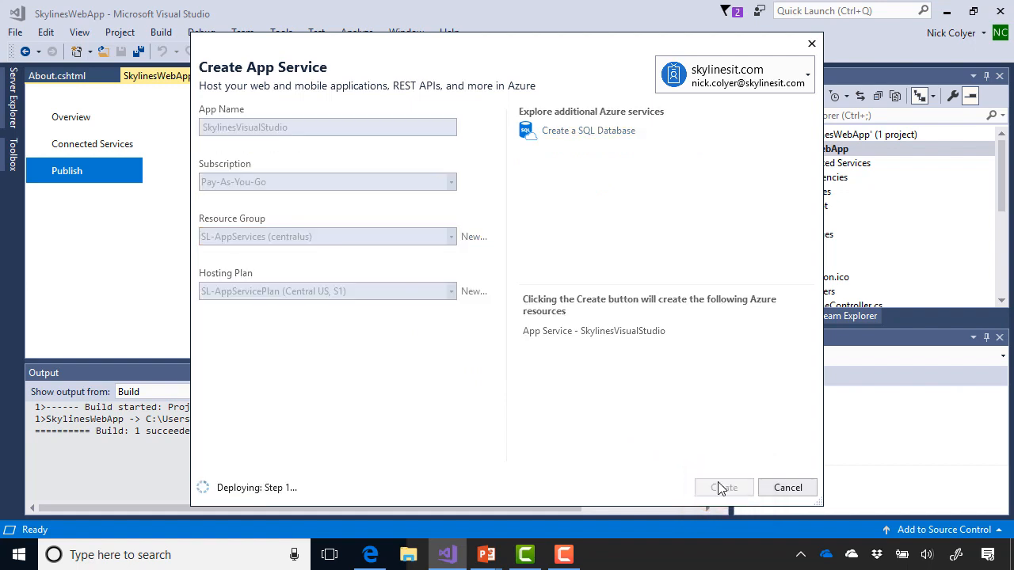
click(723, 488)
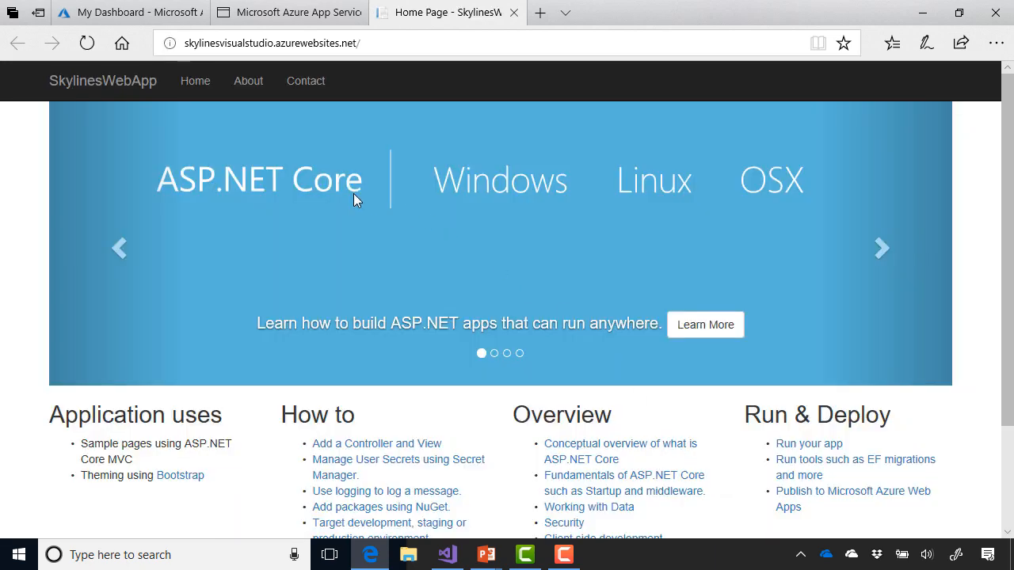
Step: View the live About page showing 'Visual Studio Deploy', then return to the Azure portal tab
click(253, 79)
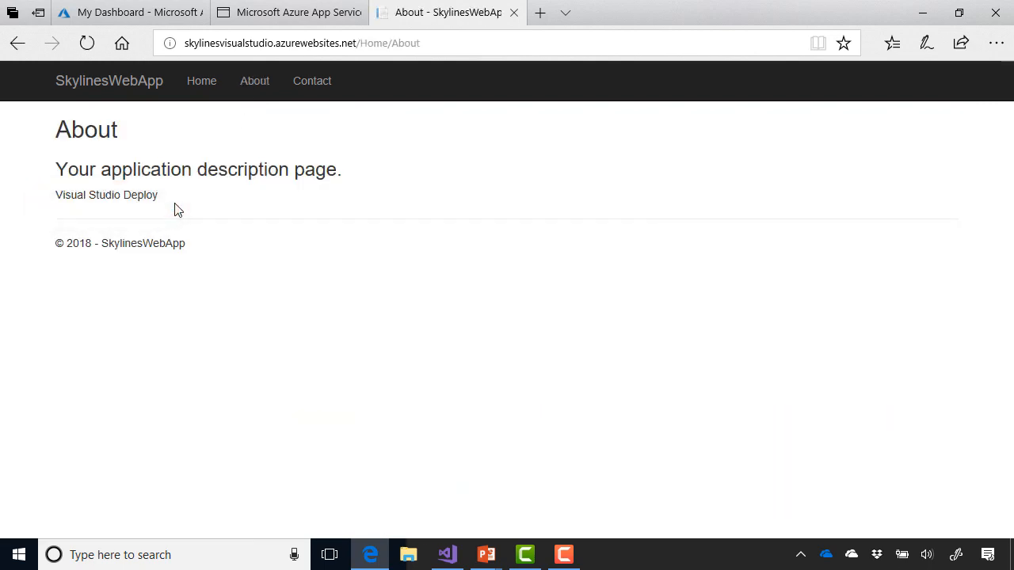
mouse_move(351, 376)
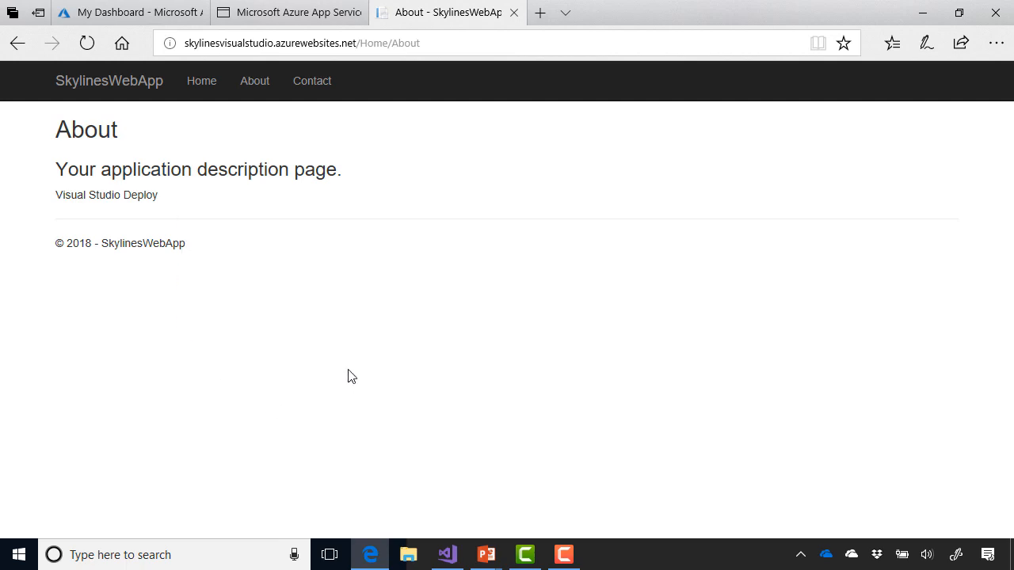
click(130, 13)
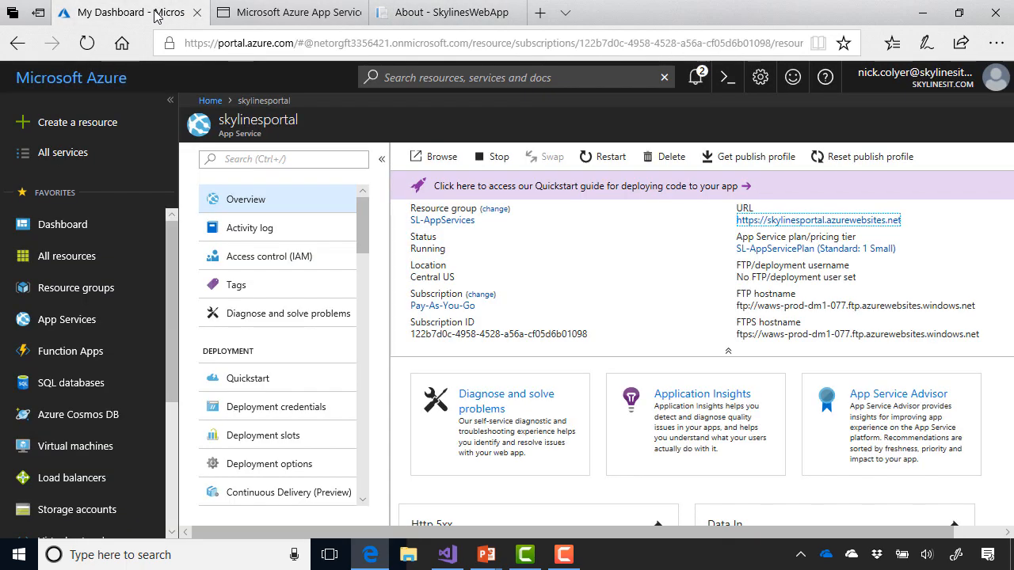
Step: Return to My Dashboard via the Home breadcrumb above the skylinesportal blade
click(209, 102)
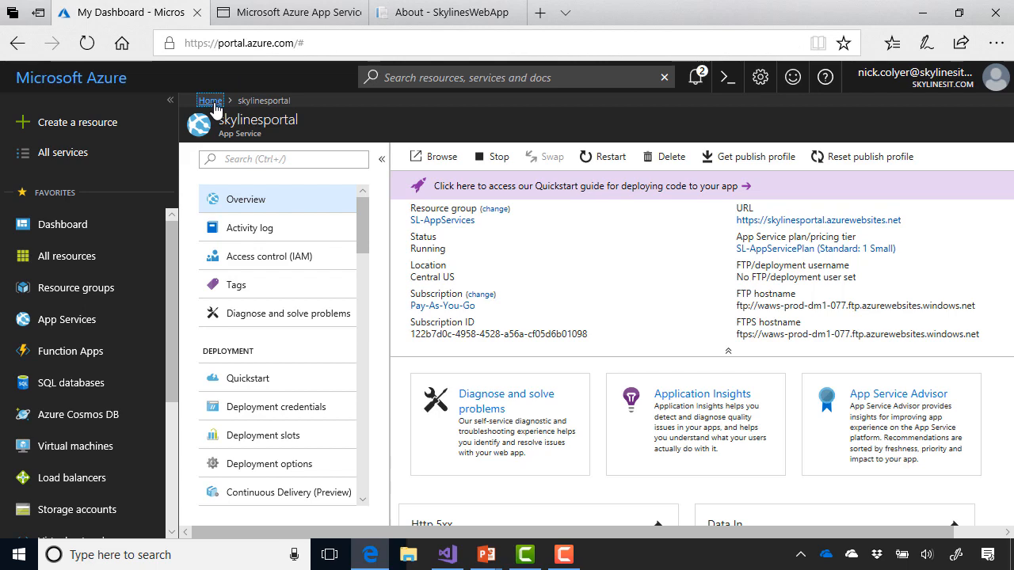
click(209, 100)
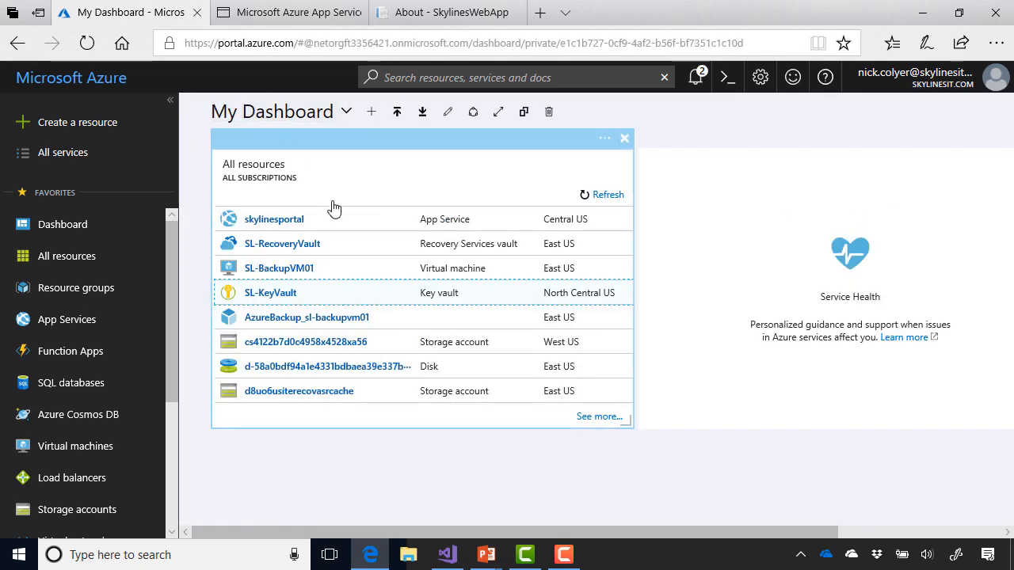